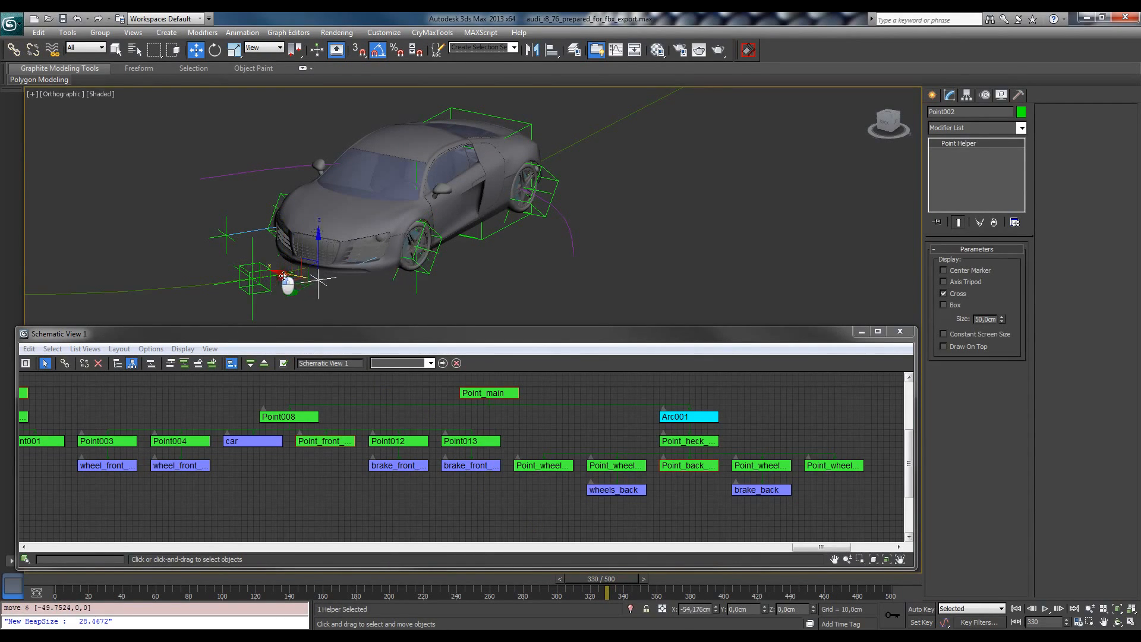
Test the rig by moving the Point_heck_mover helper and scrubbing the animation
left_click_drag(284, 277, 251, 284)
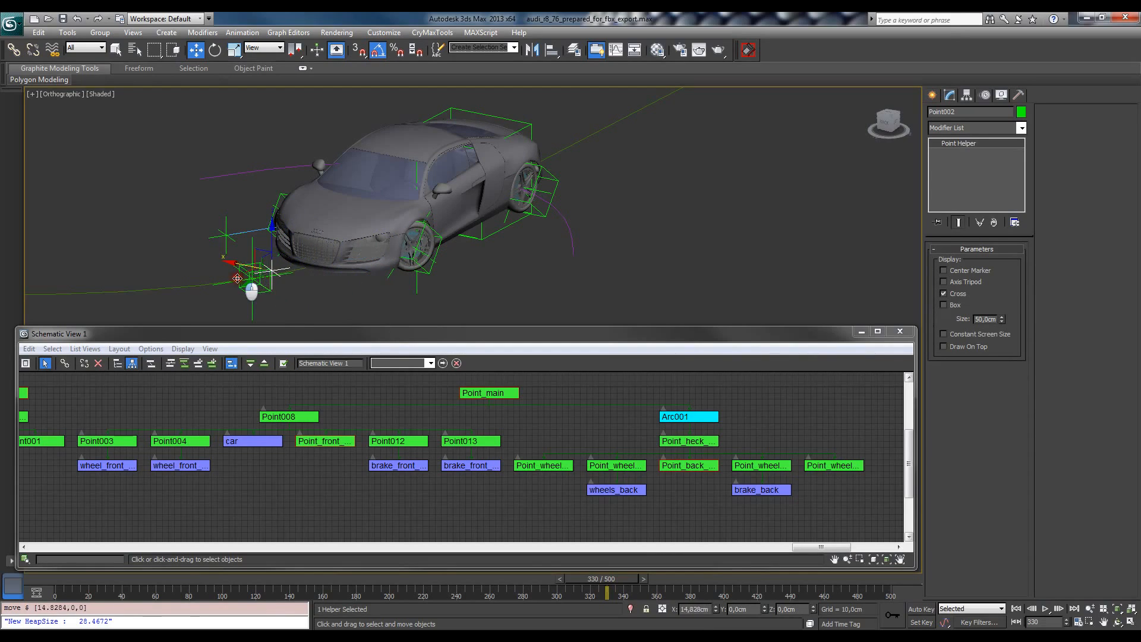
left_click_drag(258, 273, 255, 276)
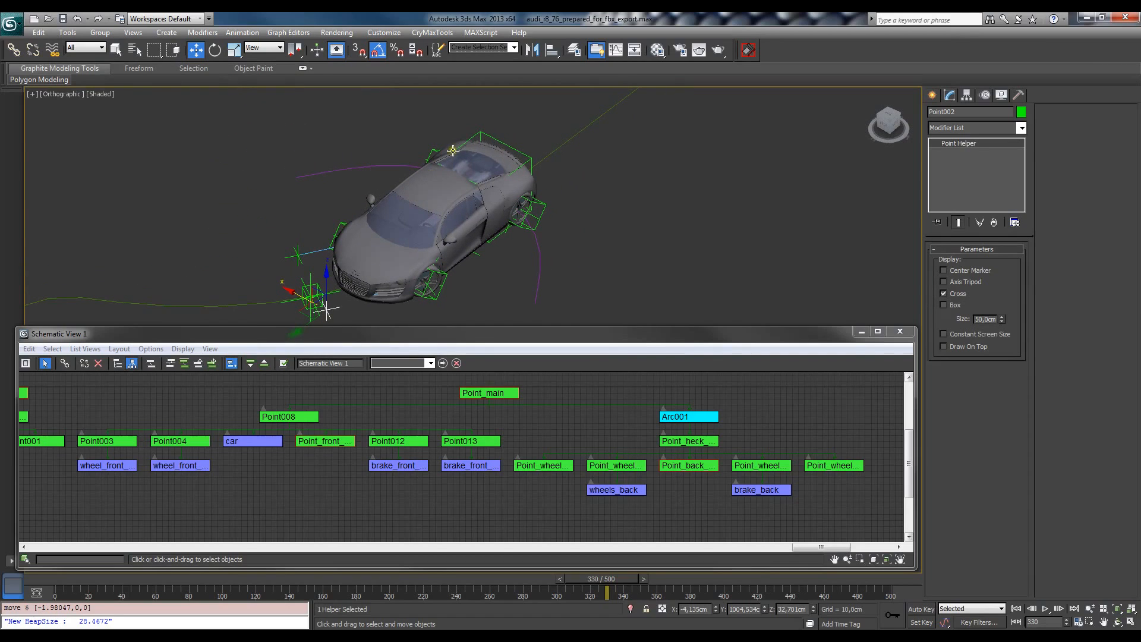
left_click(685, 439)
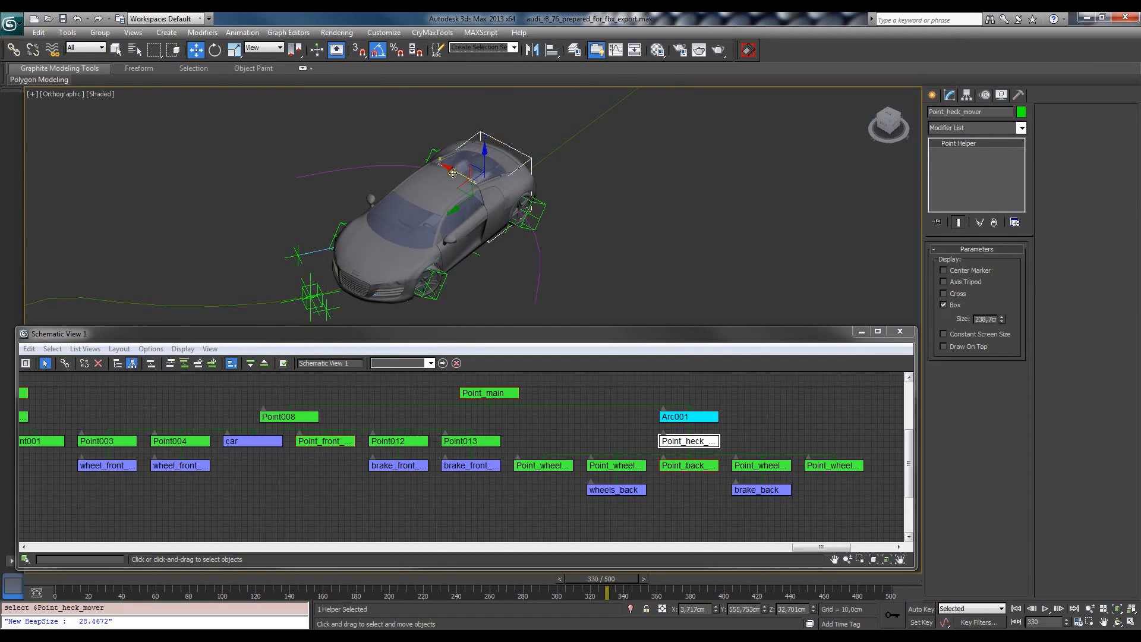
left_click_drag(453, 172, 480, 212)
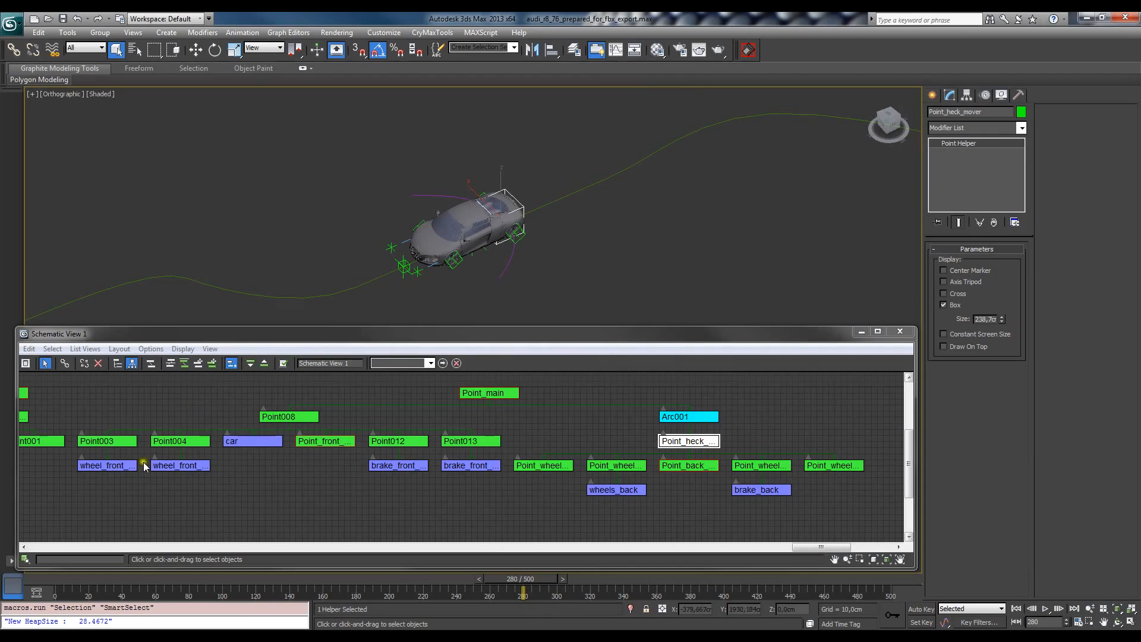
Export wheel_front_left alone as FBX audi_r8_anim_01_wheel_front_left in the audi_r8 objects folder
left_click(105, 464)
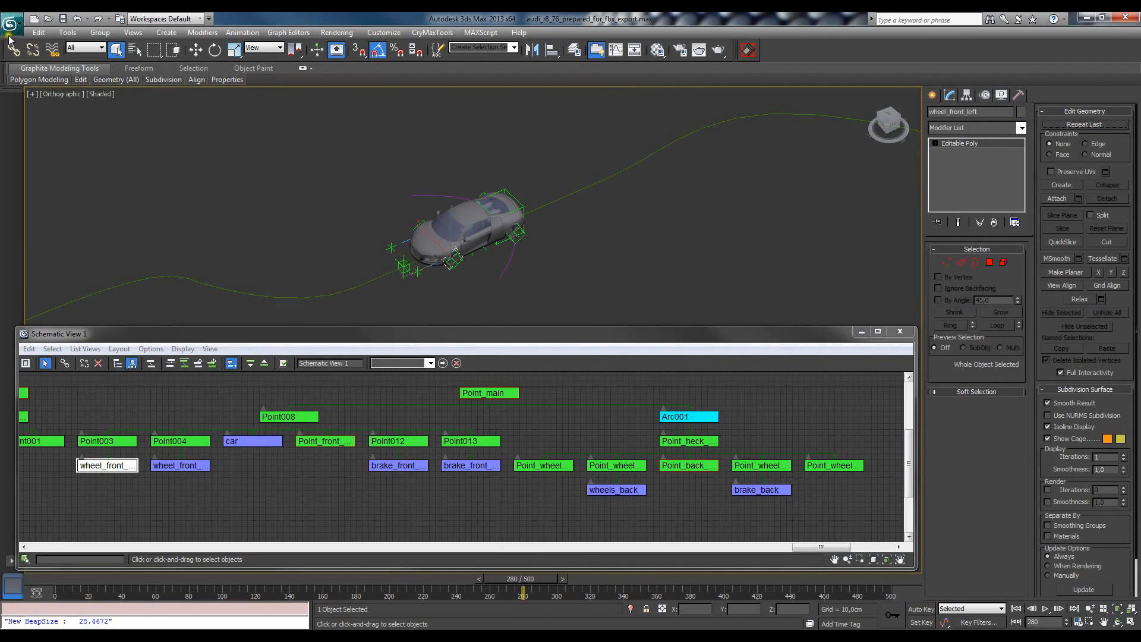
left_click(12, 19)
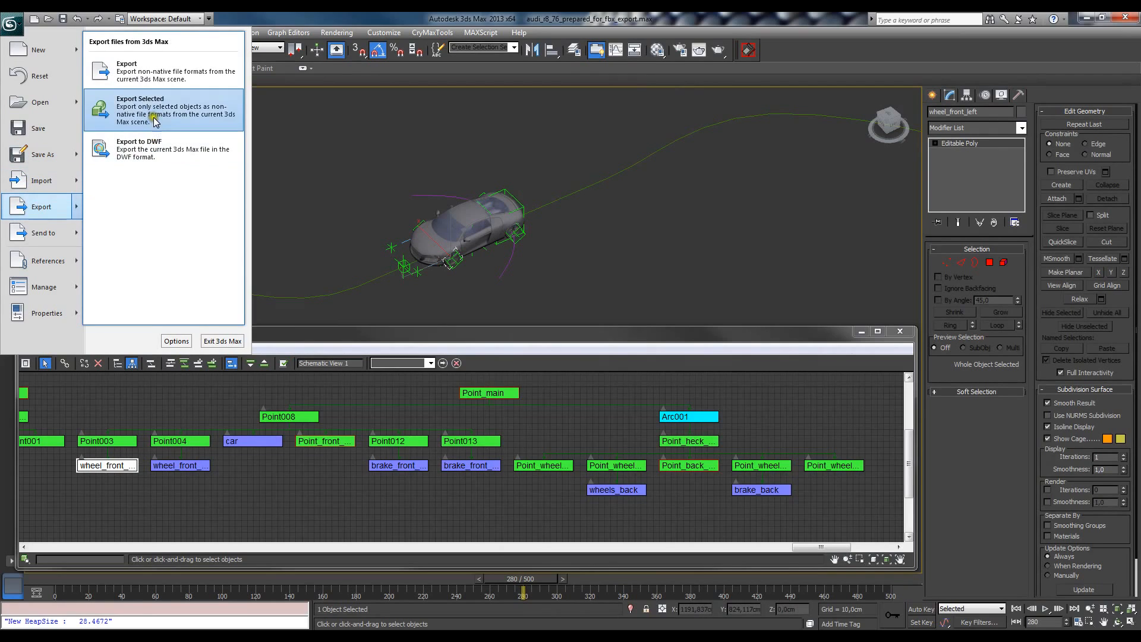
left_click(140, 109)
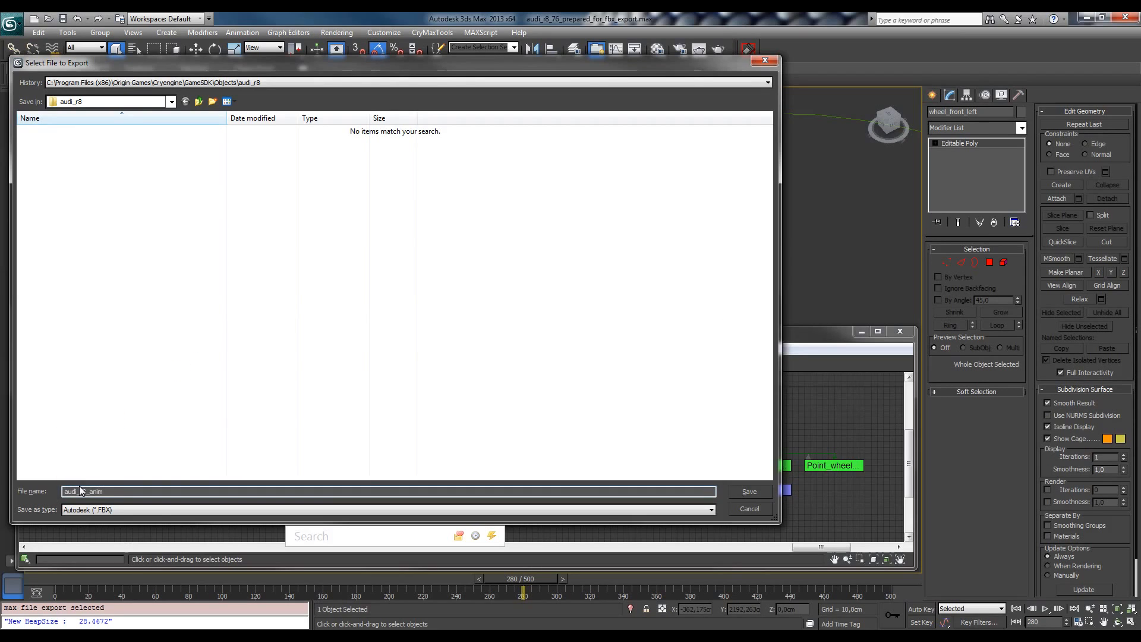
type("_01_")
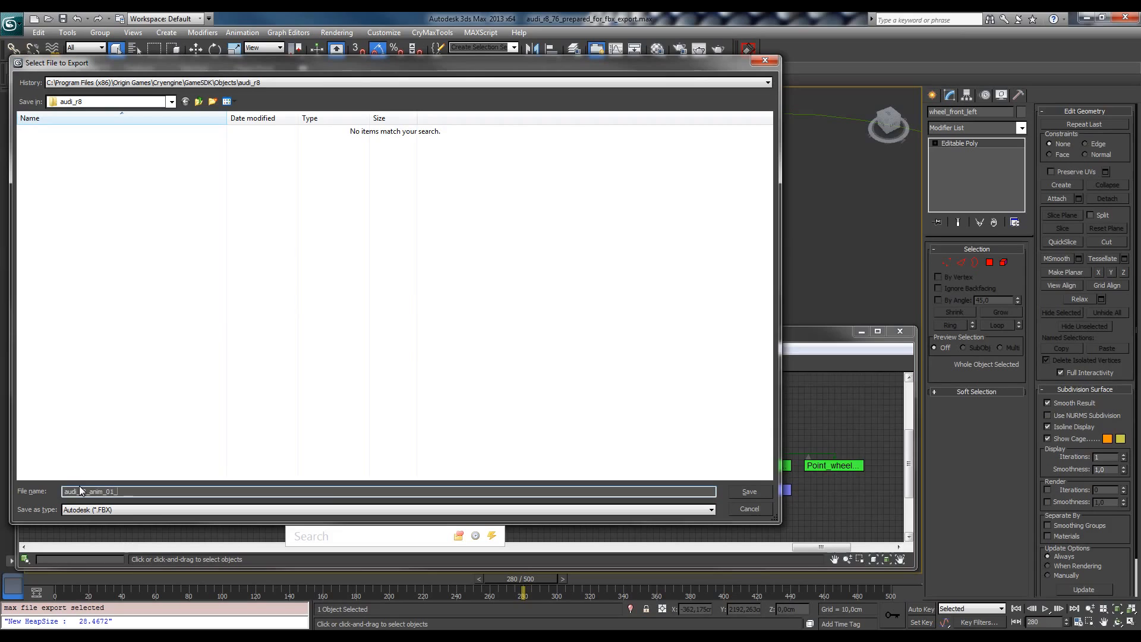
type("wheel_front")
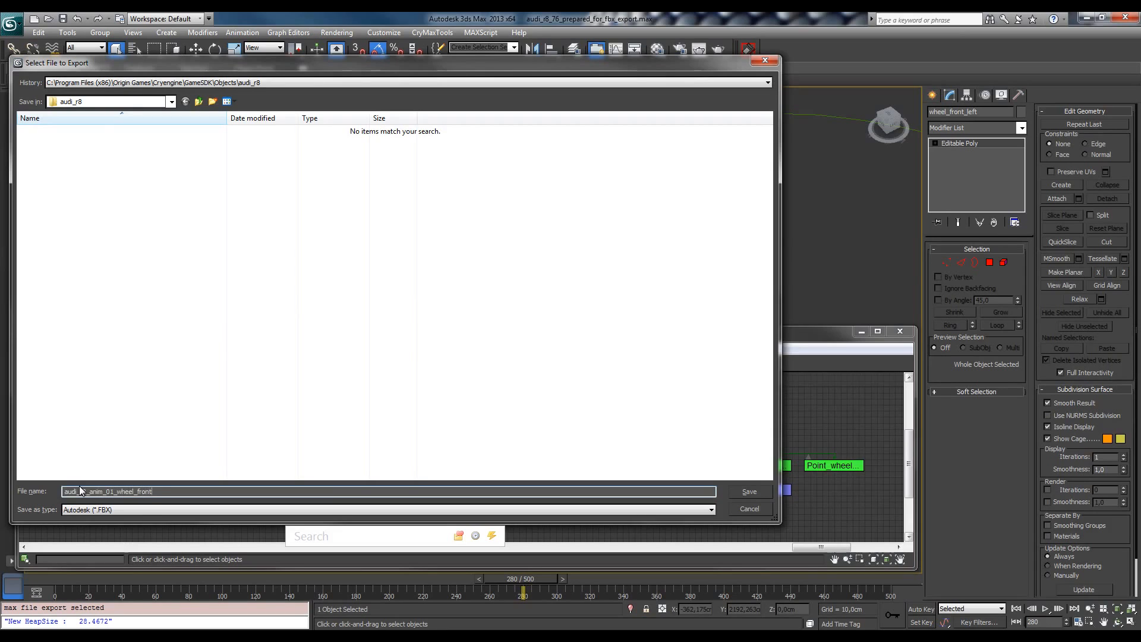
type("_left")
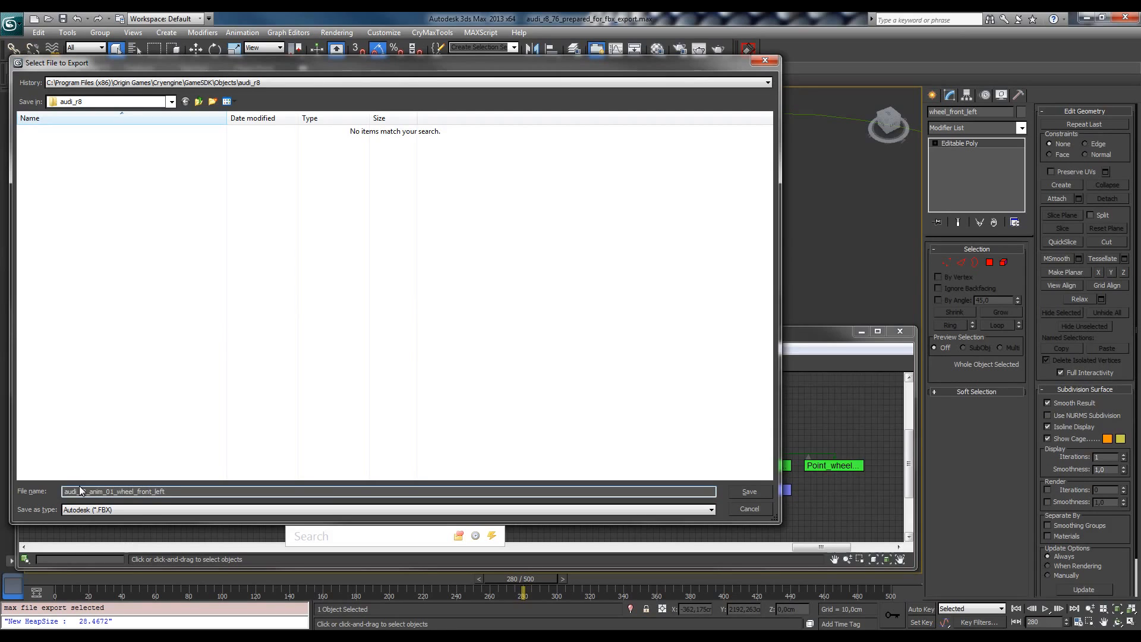
left_click(748, 491)
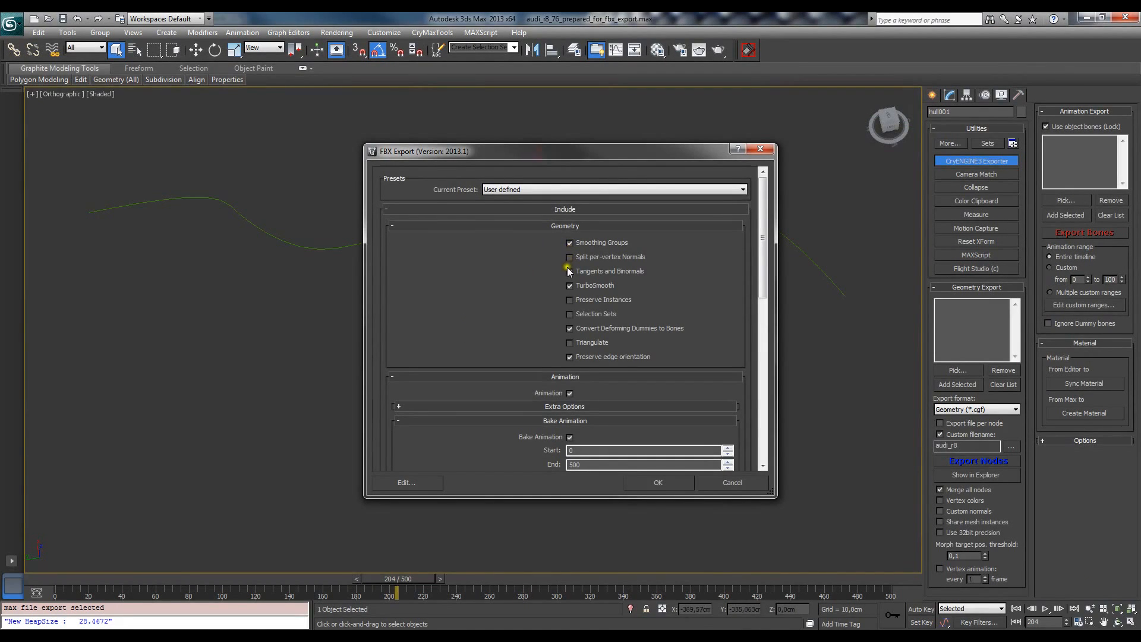
Confirm the FBX export with Tangents and Binormals, TurboSmooth and animation baked from frame 0 to 500
left_click(569, 271)
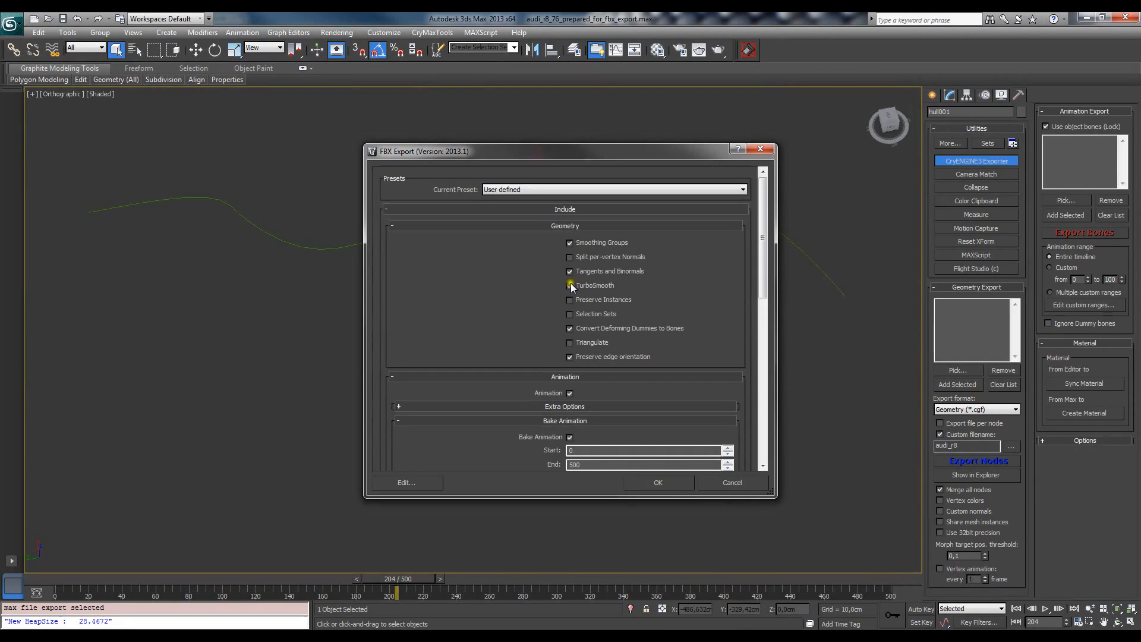
left_click(569, 284)
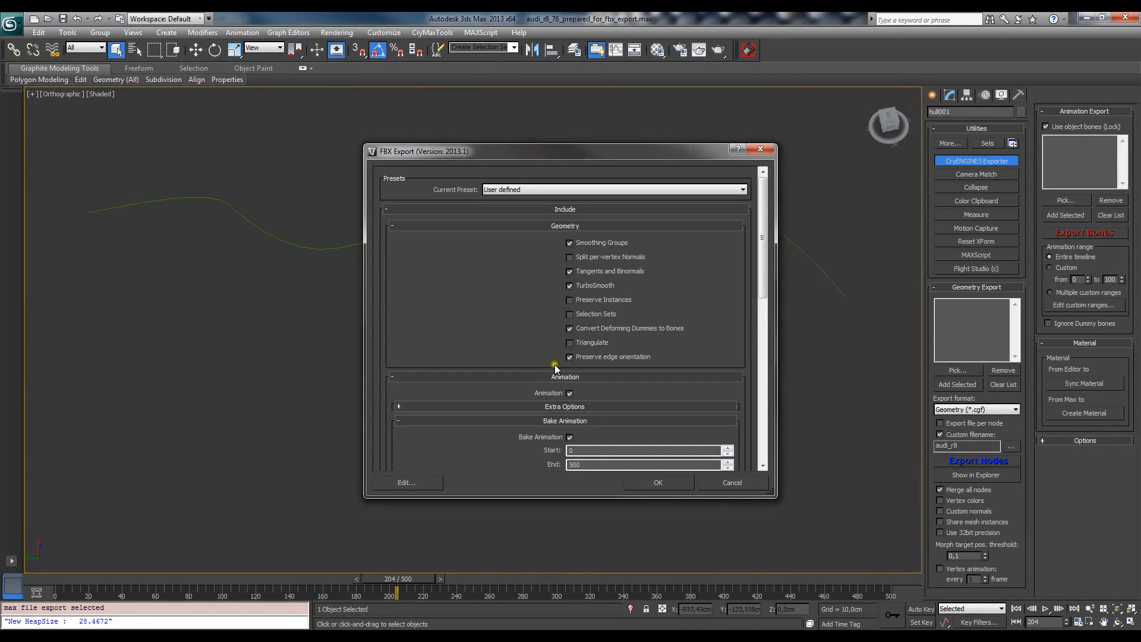
scroll("down", 3)
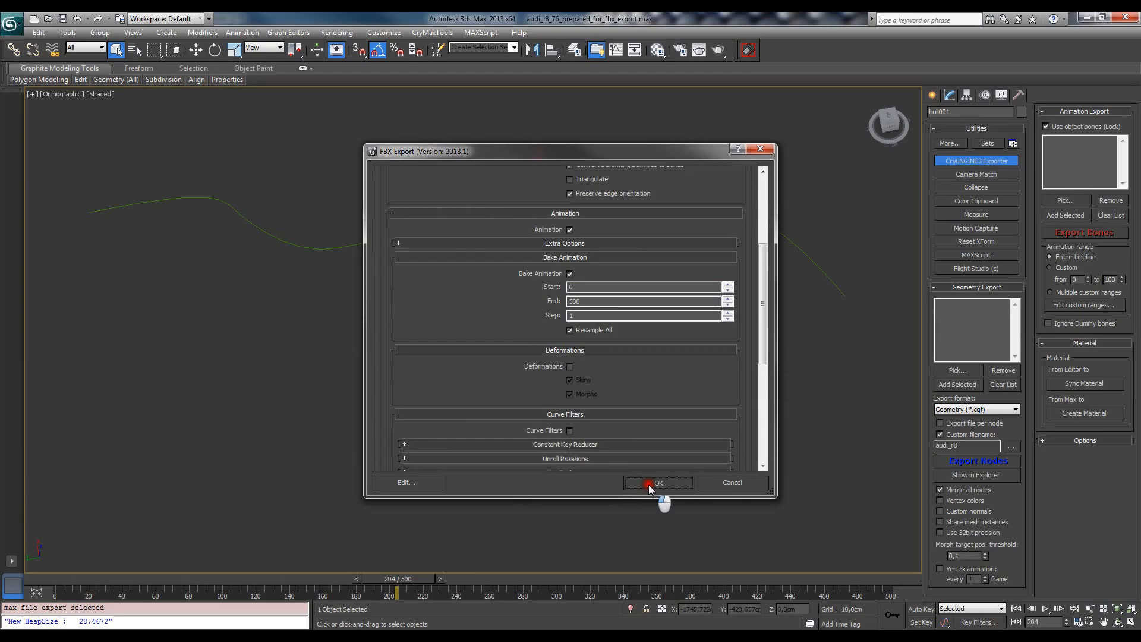
left_click(658, 482)
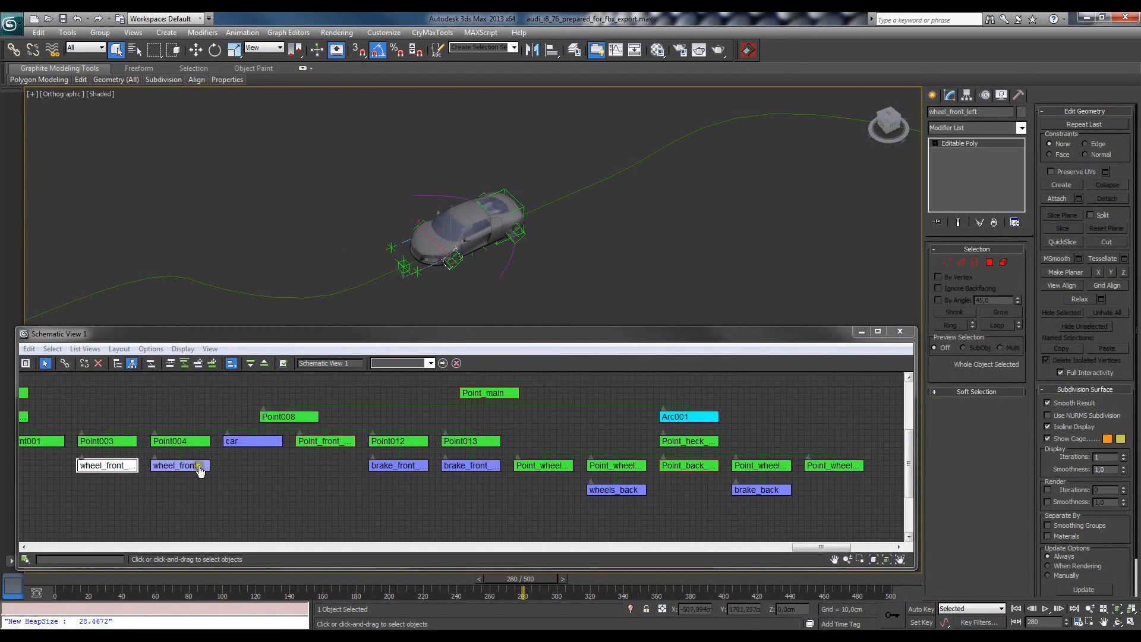
Export wheel_front_right as FBX audi_r8_anim_01_wheel_front_right with the same settings
left_click(180, 465)
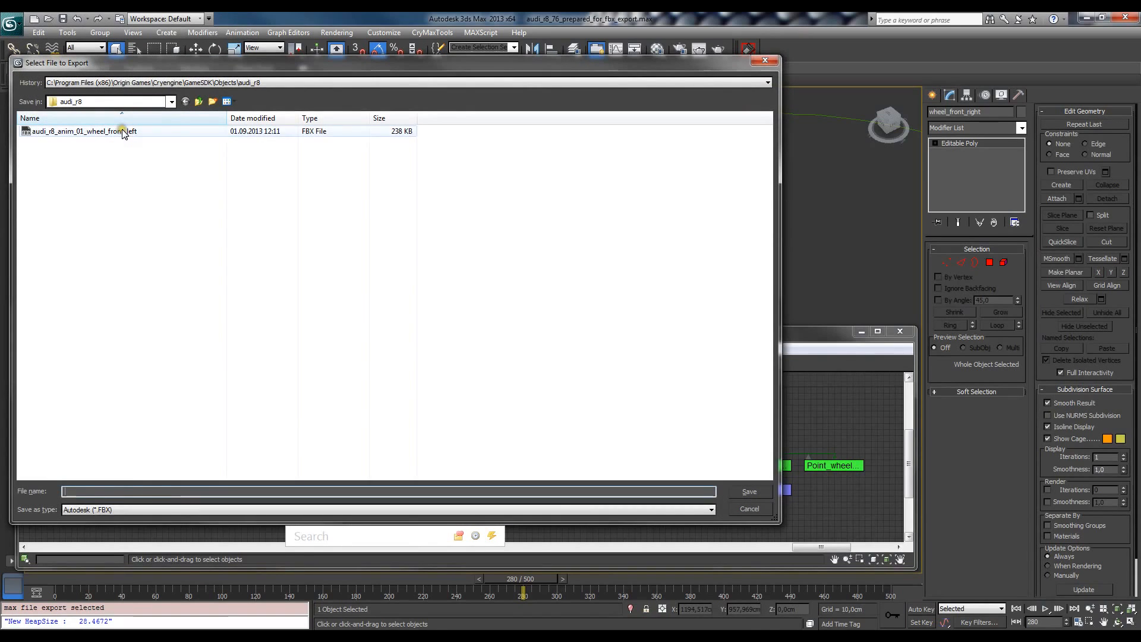
left_click(82, 131)
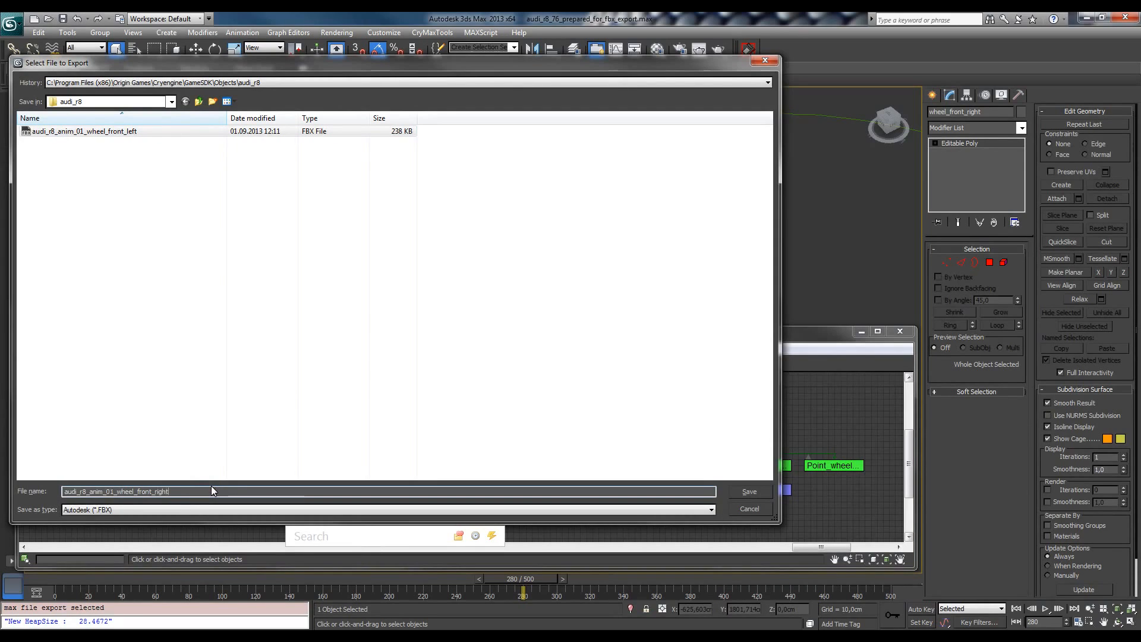
left_click(748, 491)
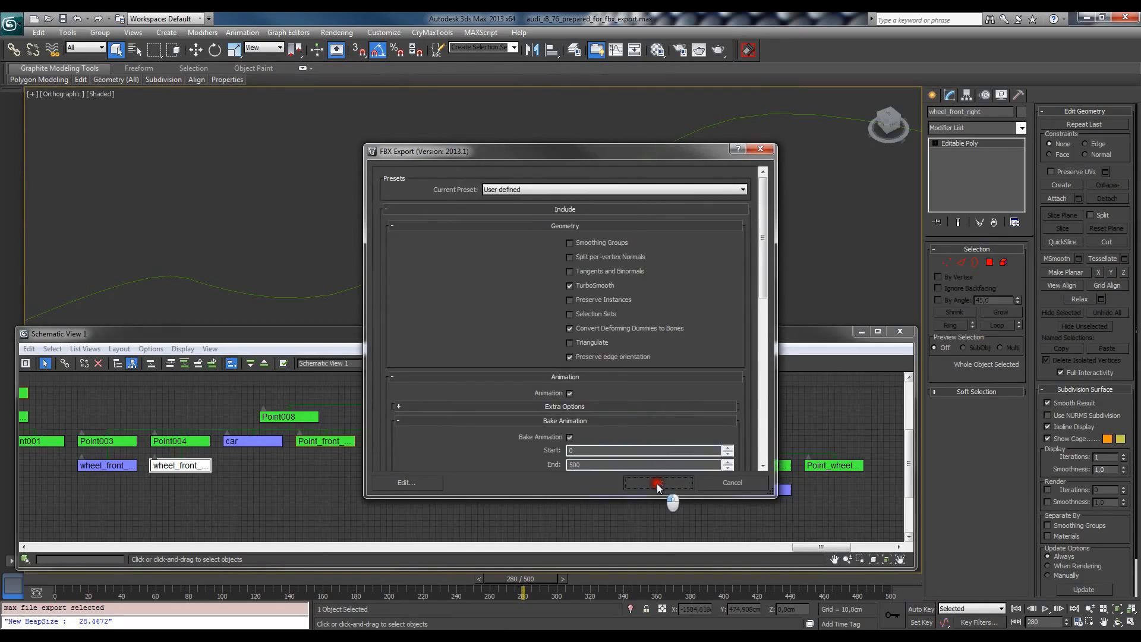
left_click(656, 483)
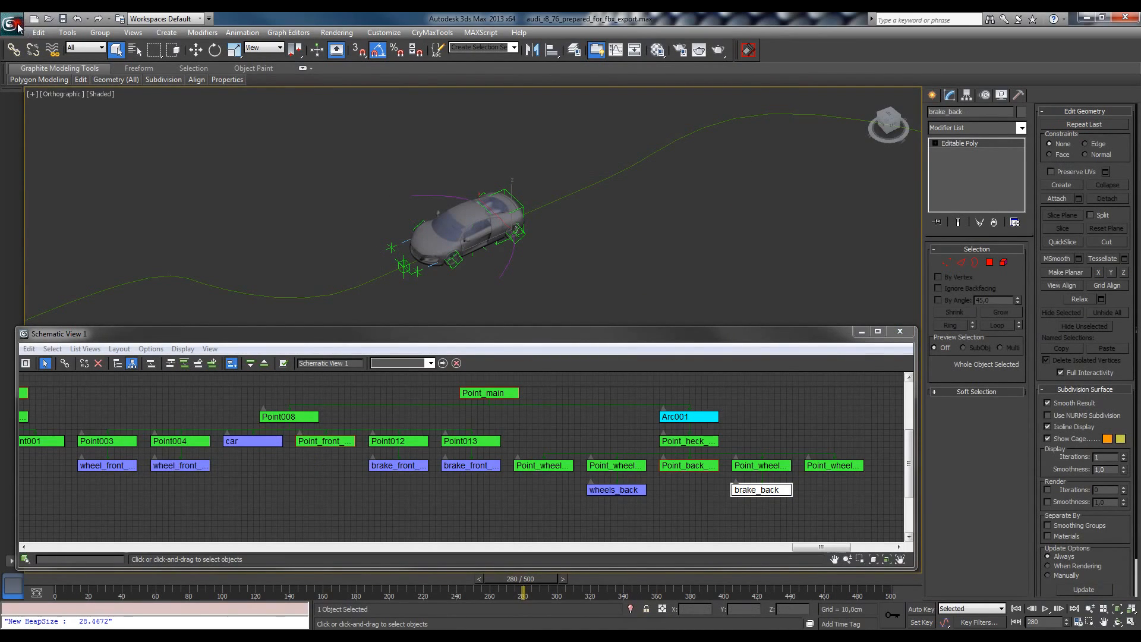
Start a new empty scene with New All, discarding the unsaved car rig changes
left_click(12, 19)
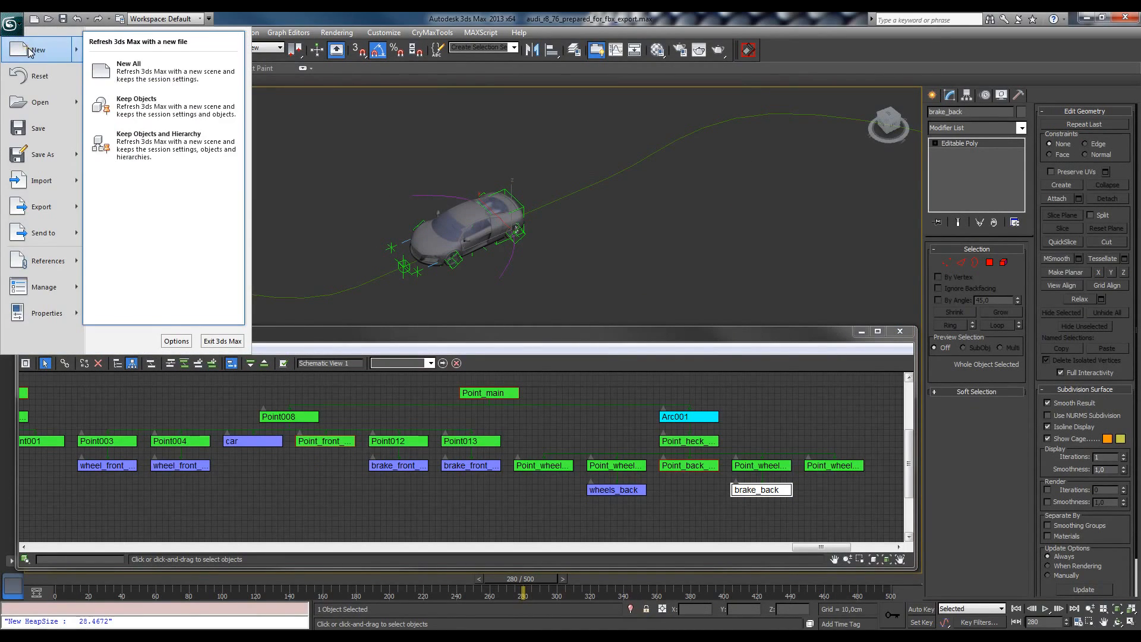
mouse_move(164, 71)
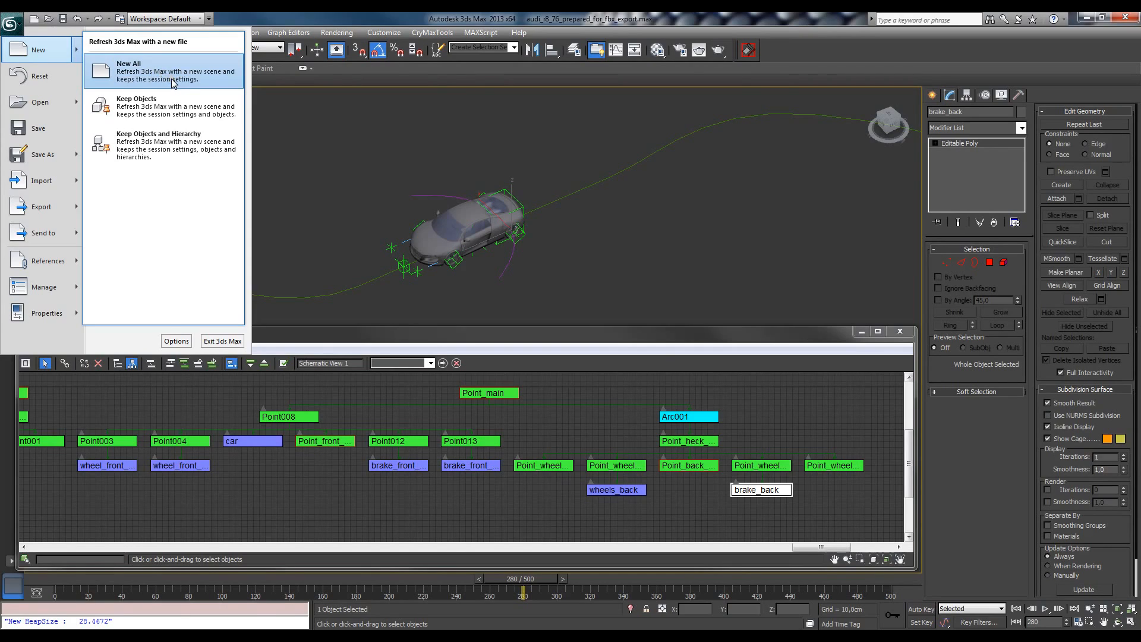
left_click(164, 72)
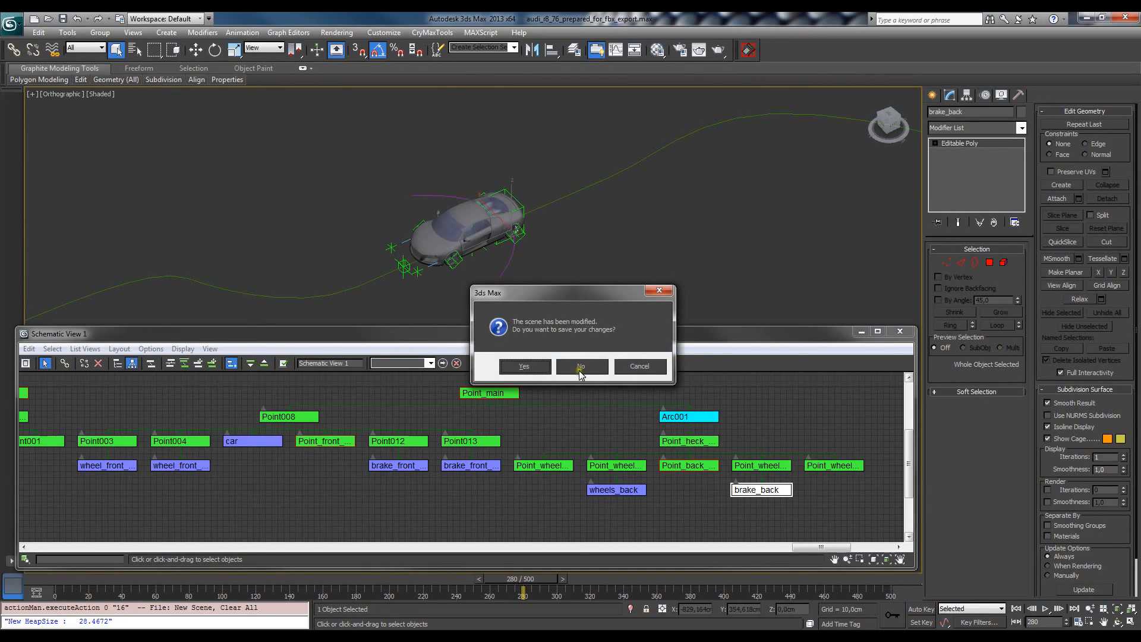
left_click(581, 366)
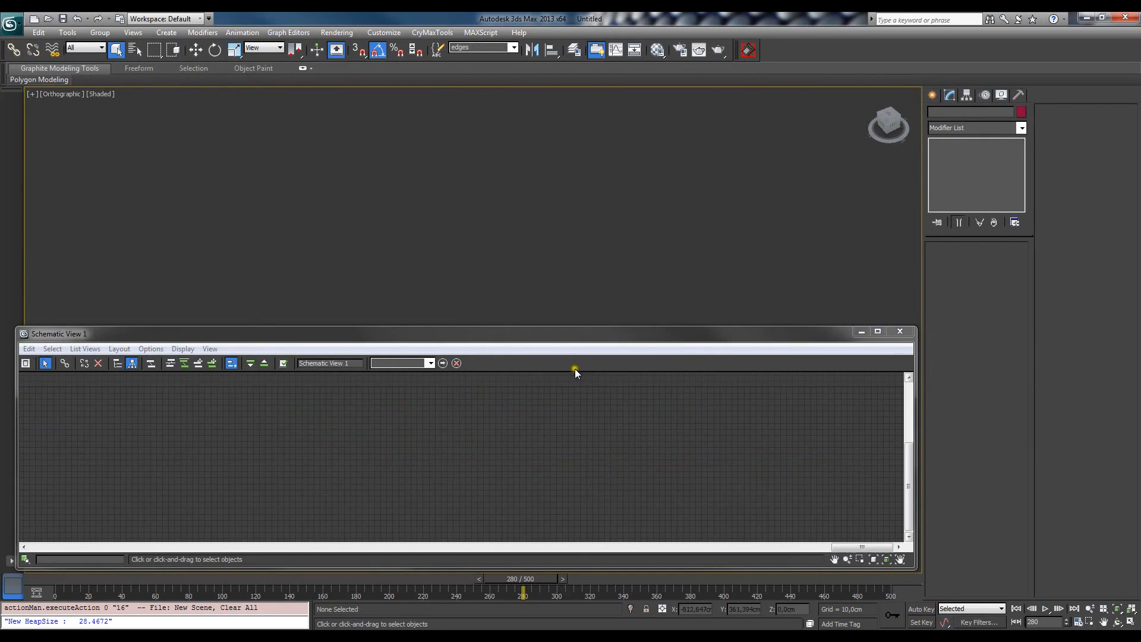
mouse_move(371, 175)
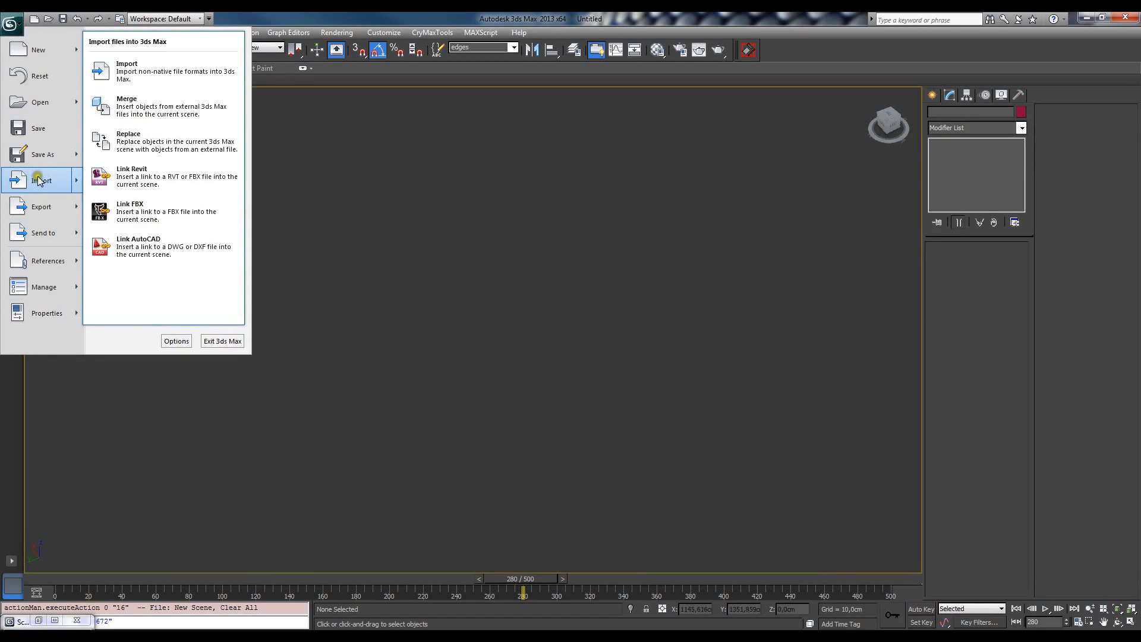
Import audi_r8_anim_01_brake_back.FBX into the empty scene with default FBX import settings
left_click(127, 70)
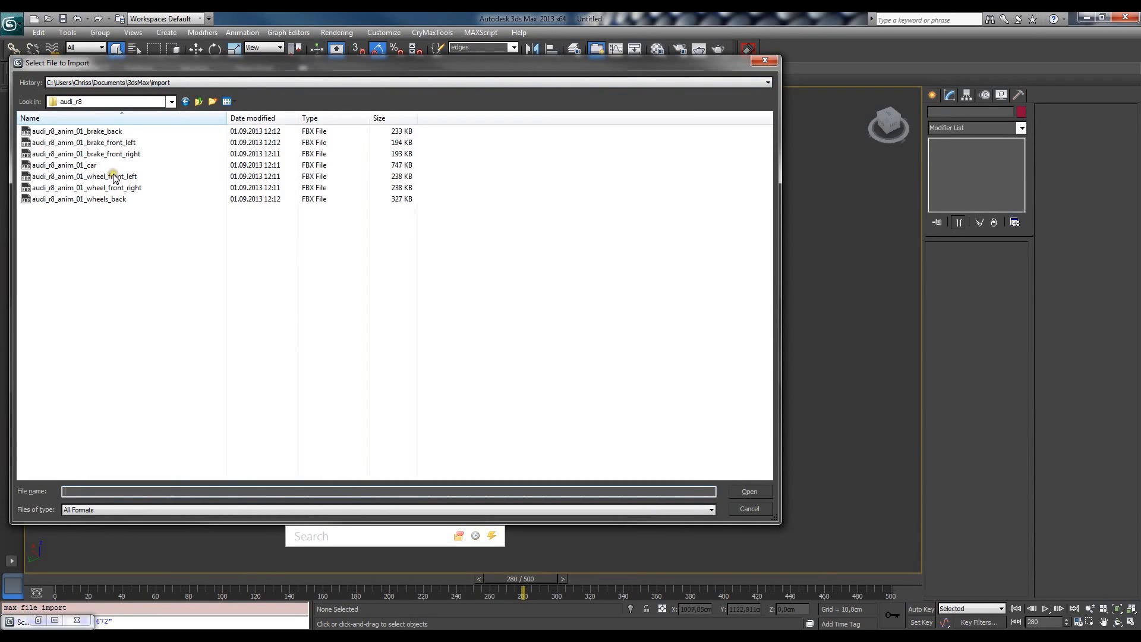
left_click(76, 131)
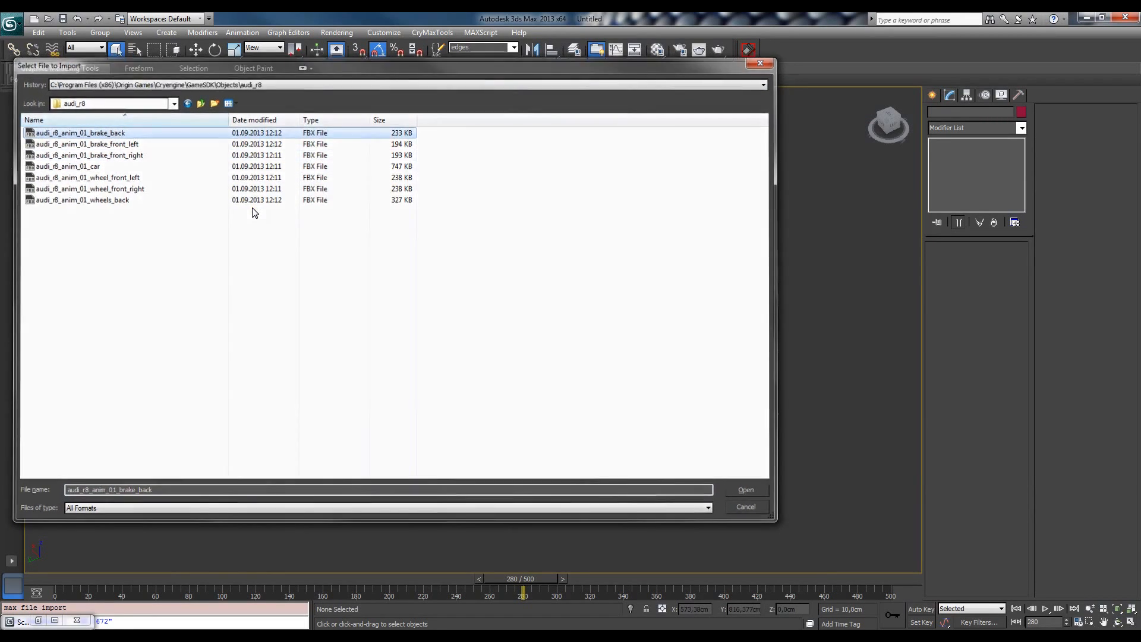
left_click(745, 488)
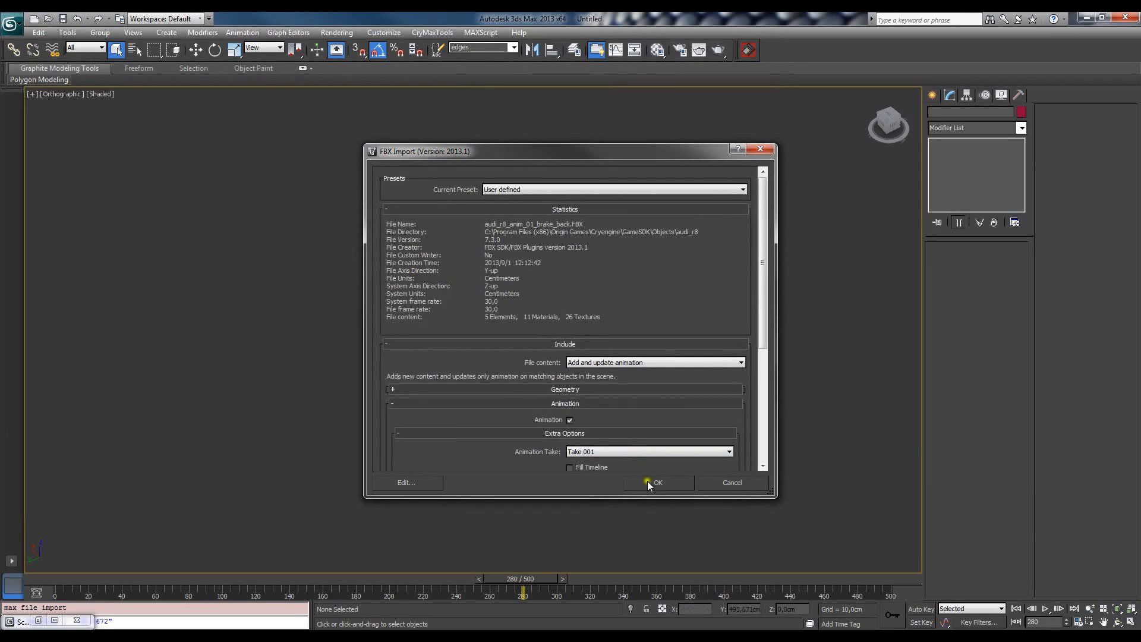
left_click(653, 481)
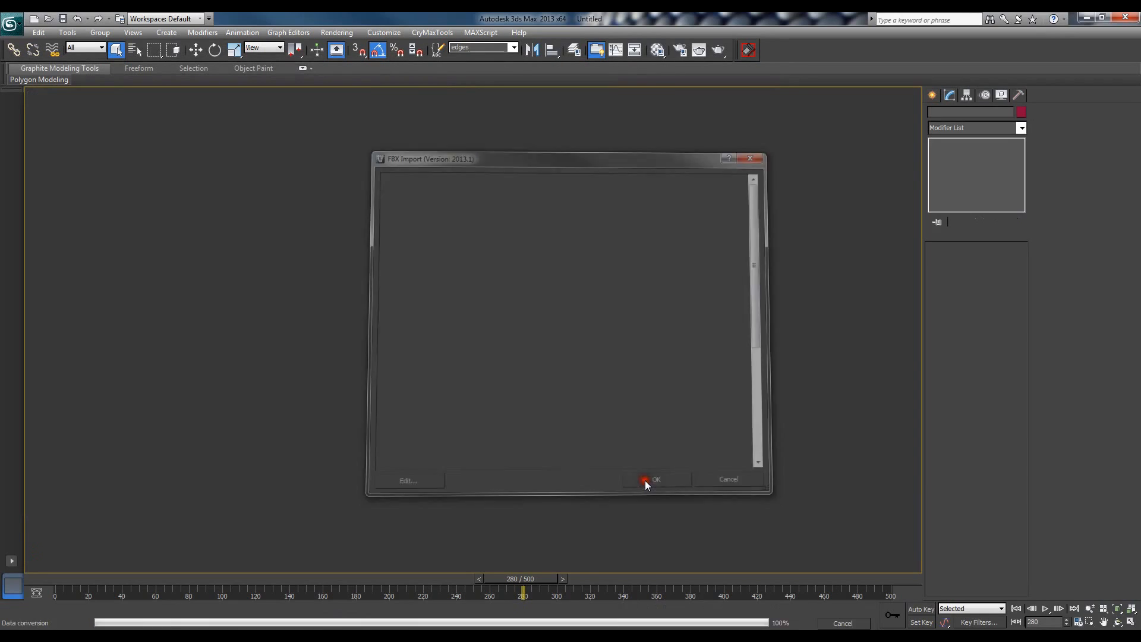
left_click(654, 479)
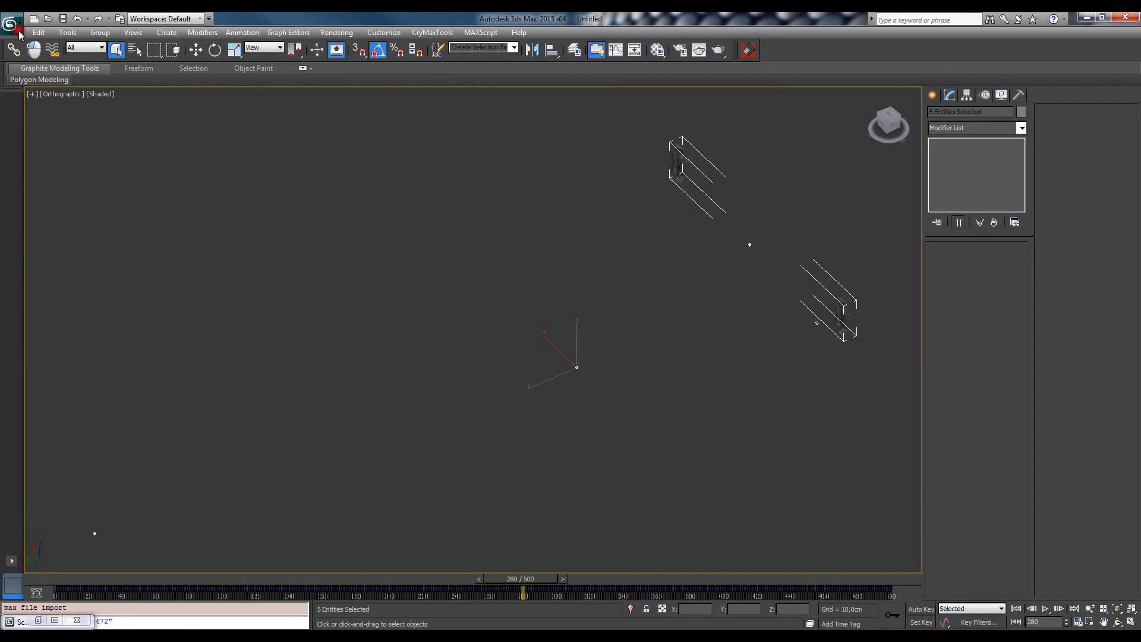
Import the brake_front_left FBX as well and zoom the viewport out from the car
left_click(10, 24)
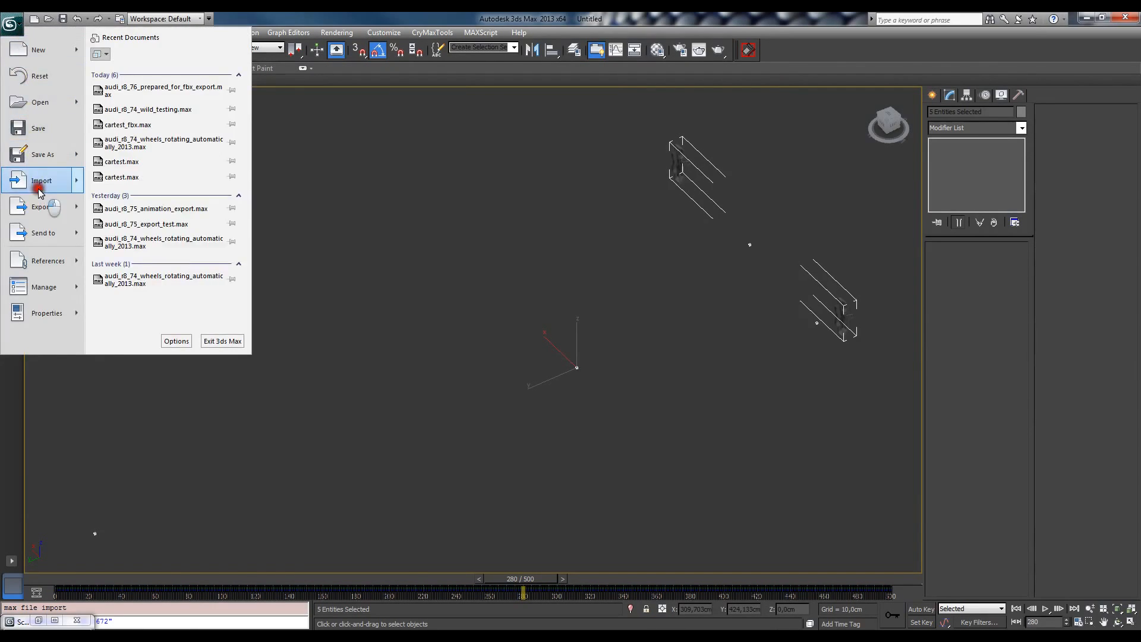
left_click(40, 181)
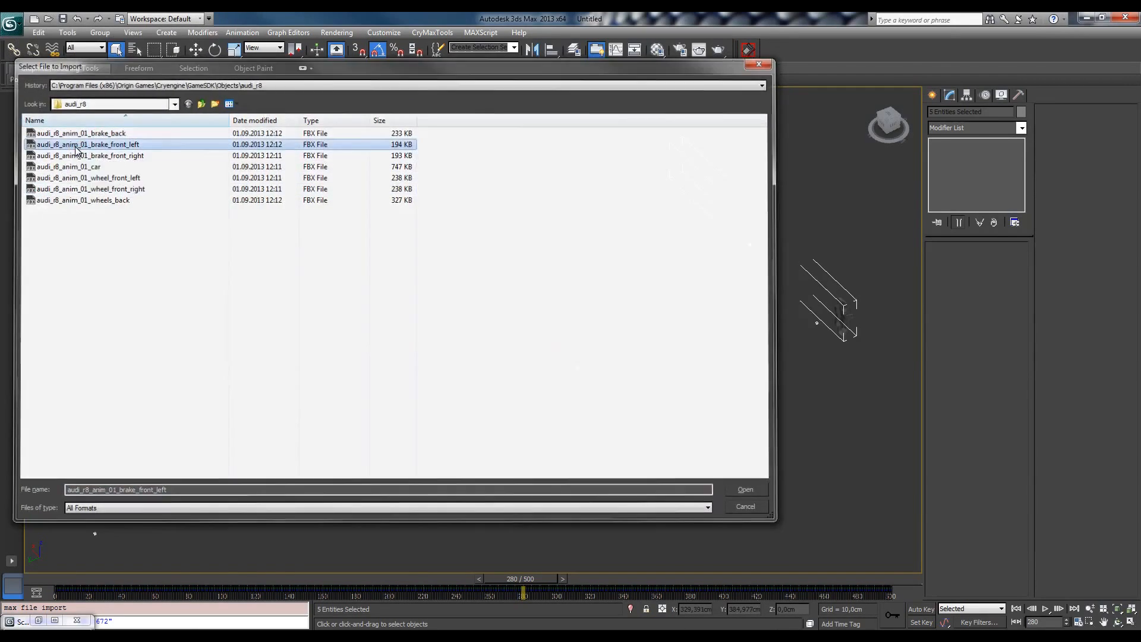
left_click(744, 488)
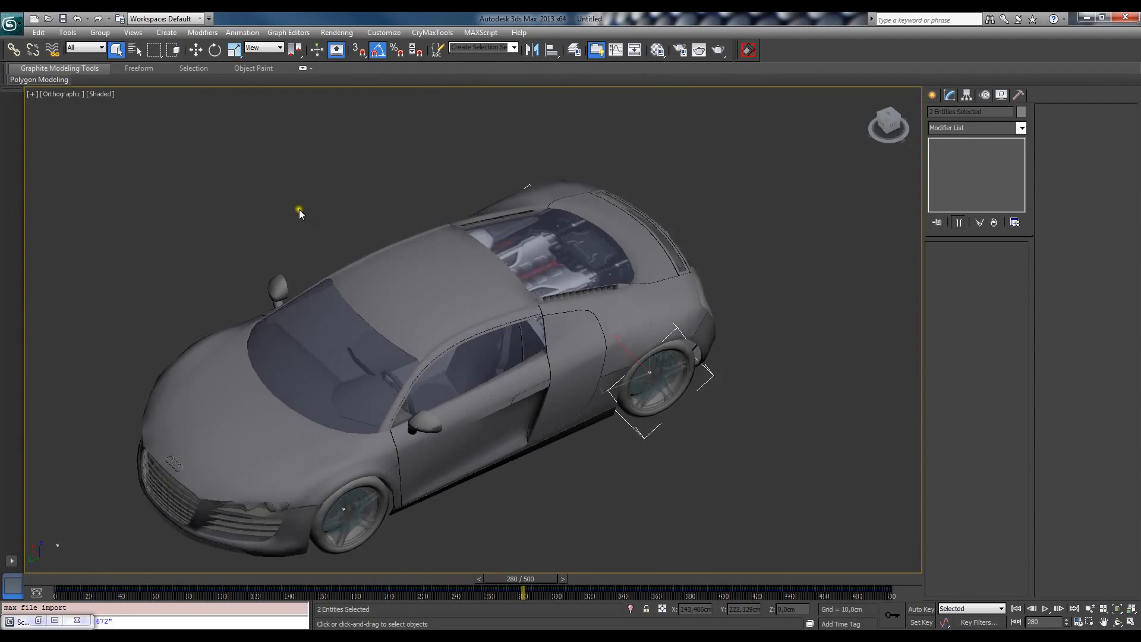
scroll("down", 3)
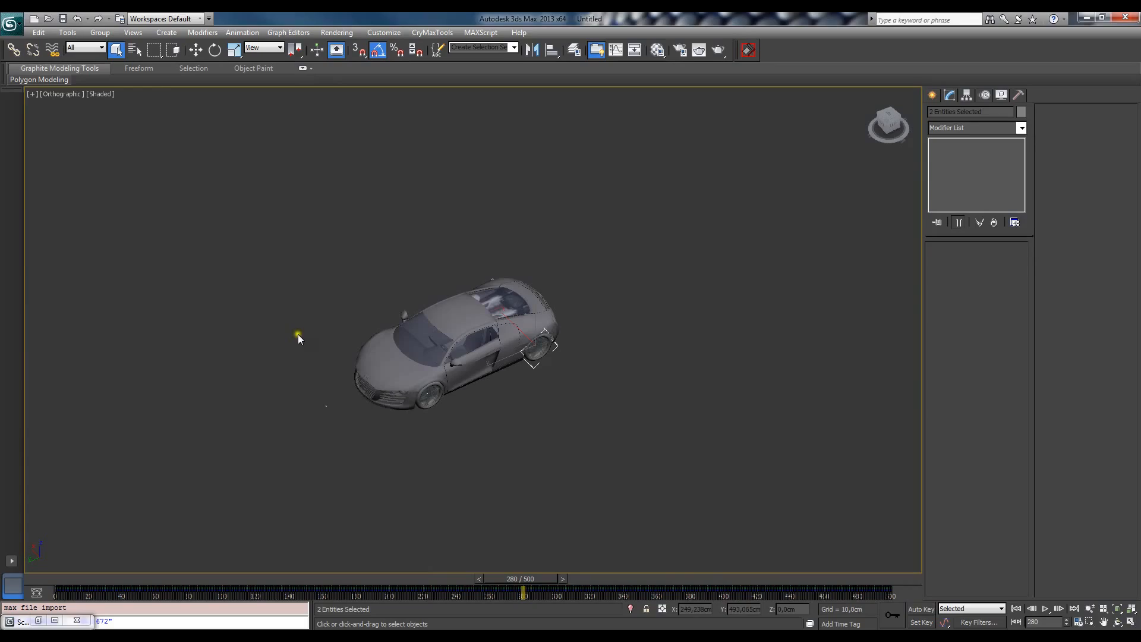
key("g")
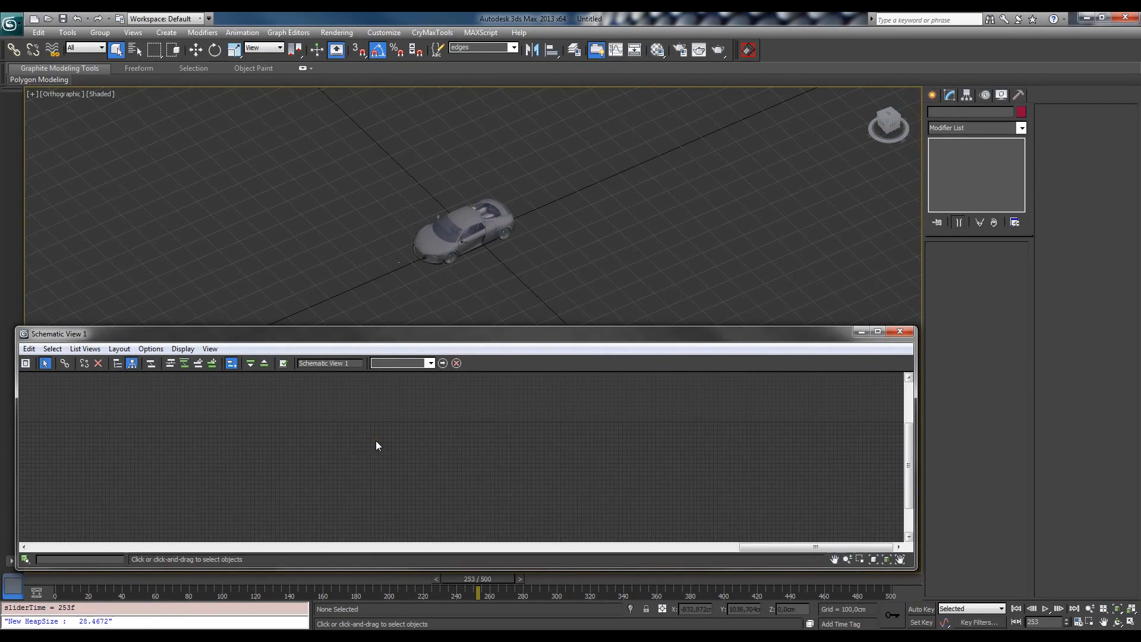
Select the Point_main helper in the Schematic View hierarchy and show its Motion controllers
left_click(466, 226)
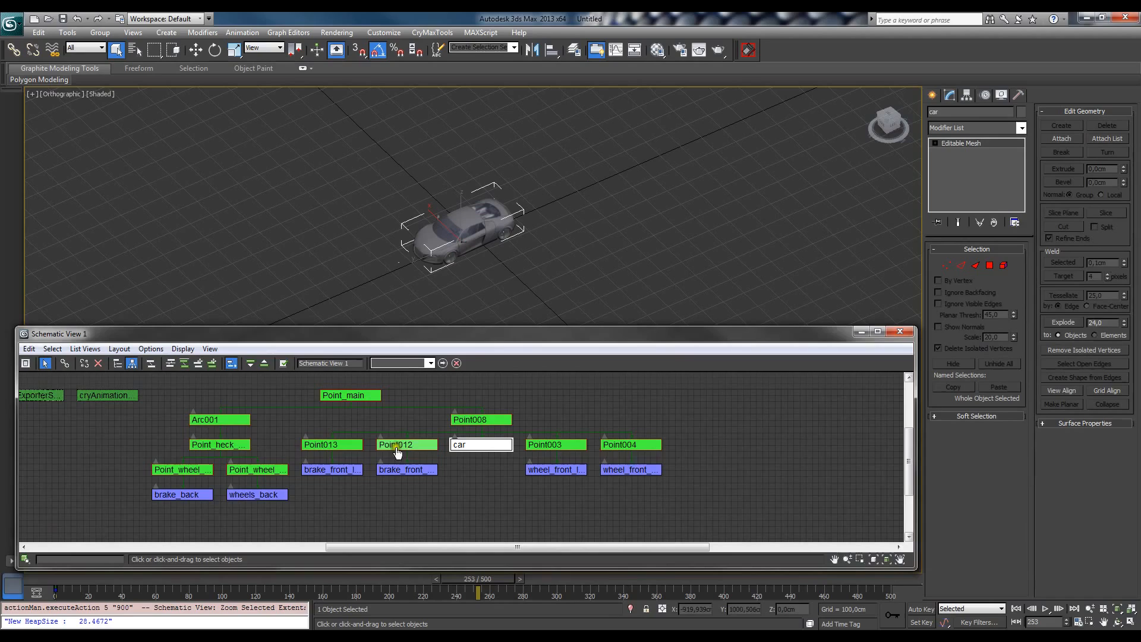
mouse_move(310, 427)
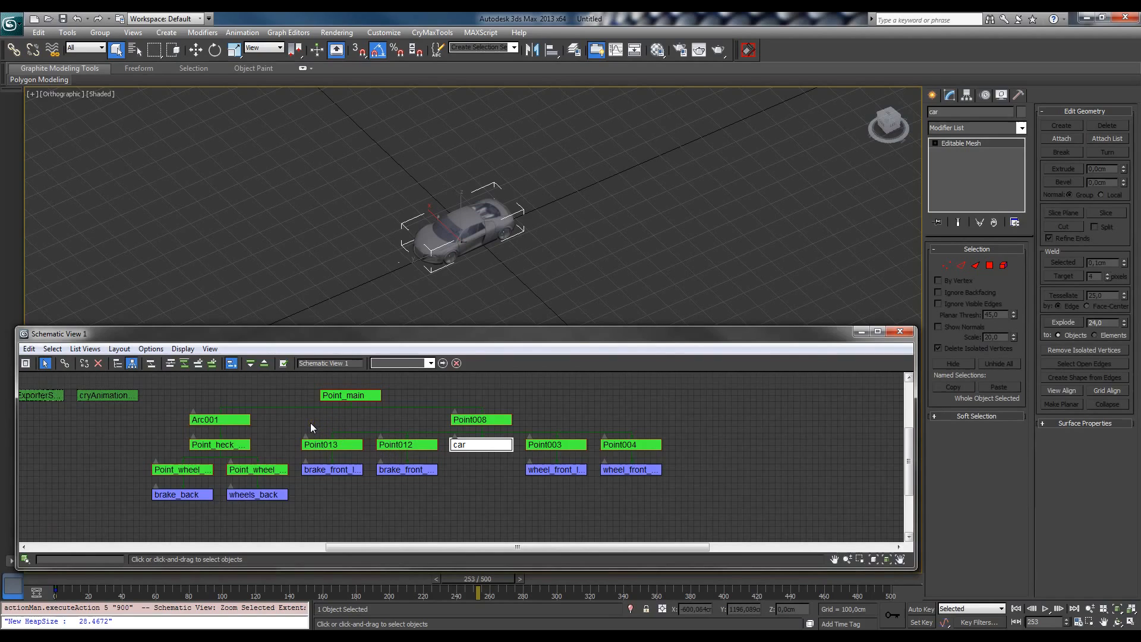
left_click(349, 395)
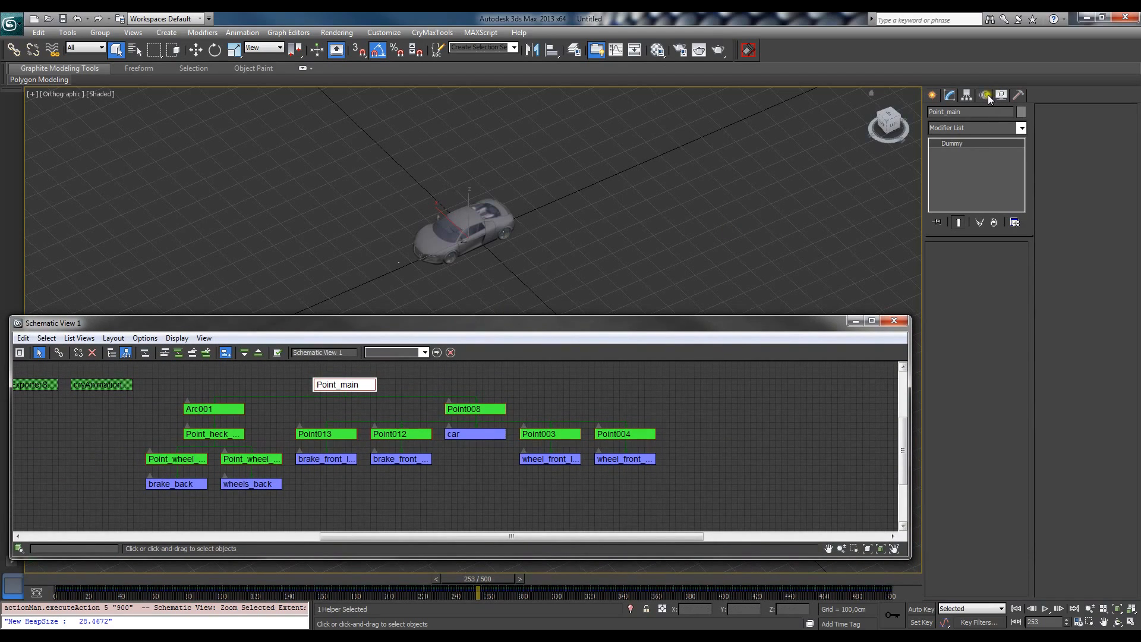
left_click(986, 95)
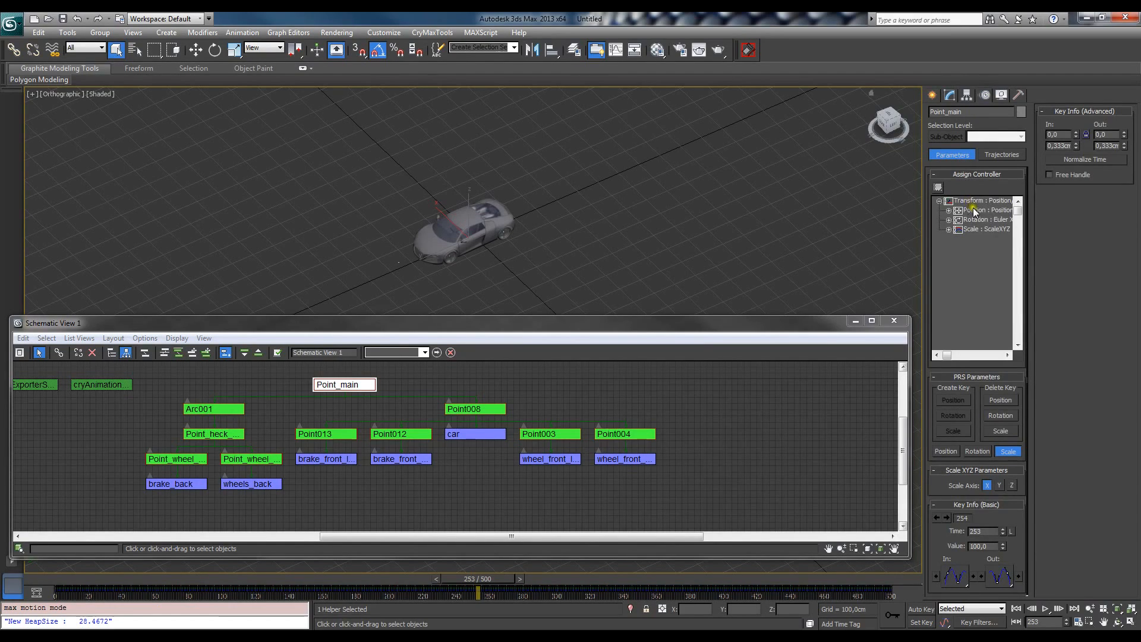
Assign TCB Position and TCB Rotation controllers to Point_main, then select Arc001
double_click(981, 209)
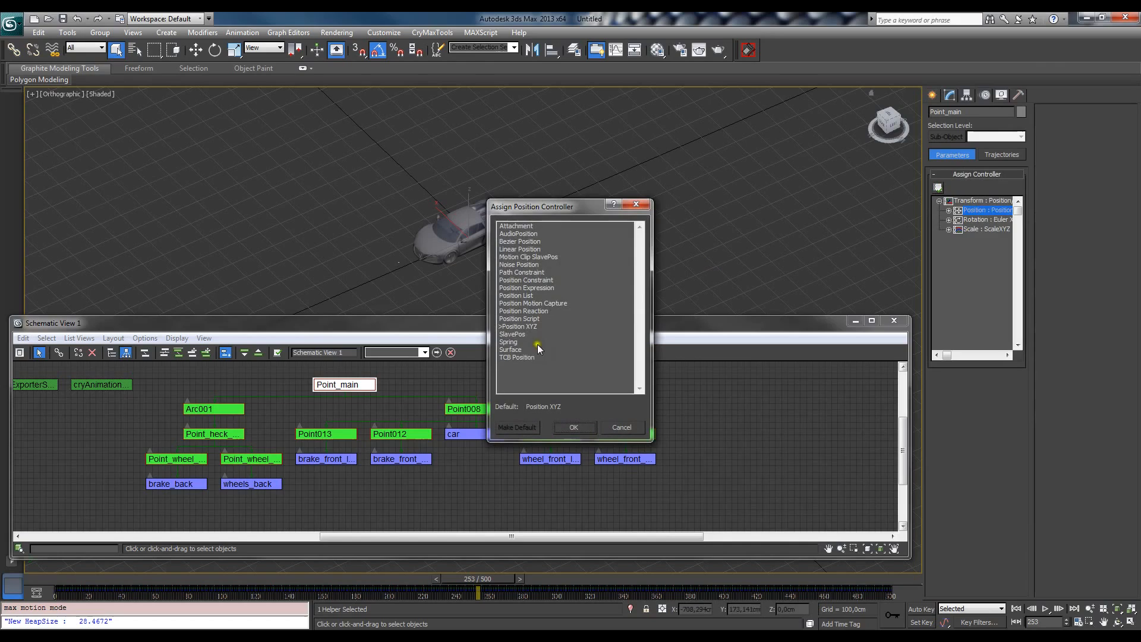
left_click(517, 357)
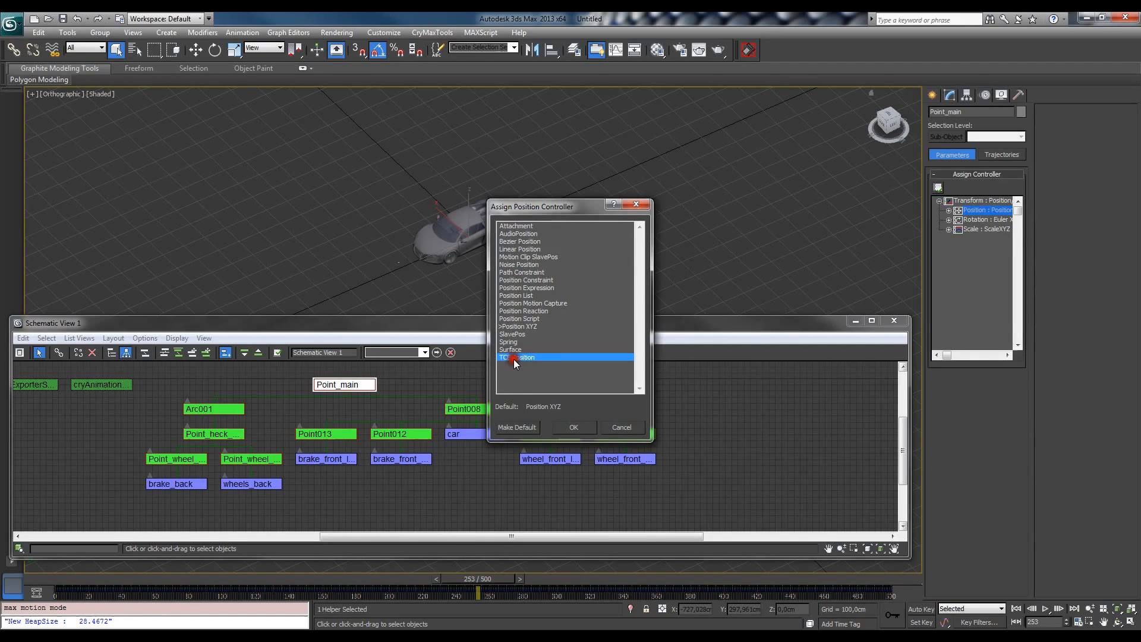
left_click(573, 427)
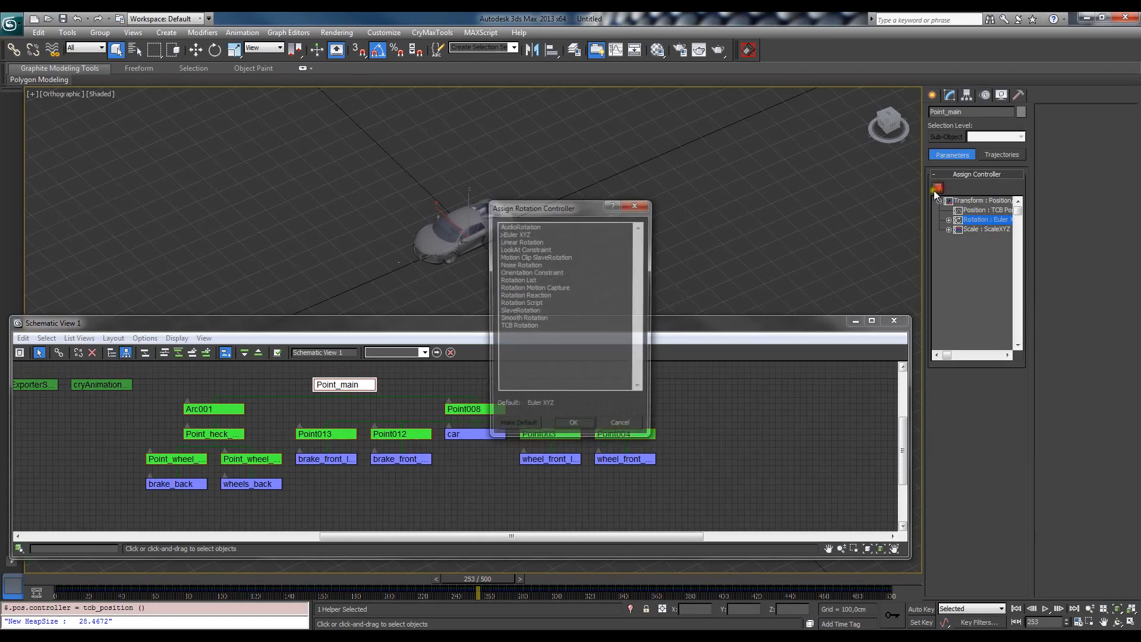
left_click(573, 422)
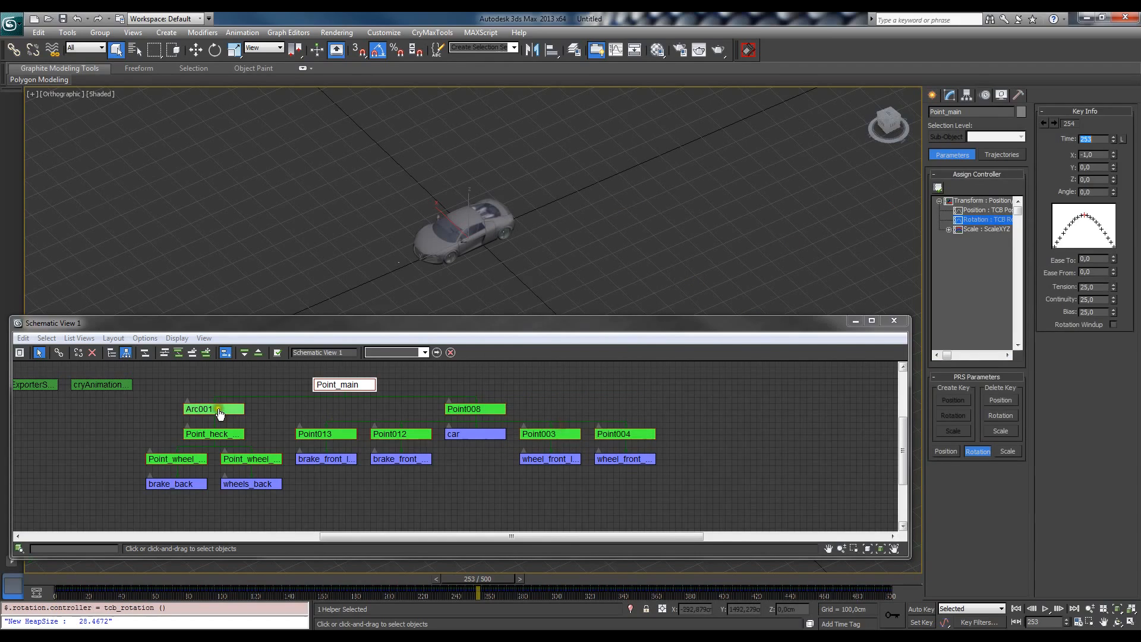
left_click(198, 408)
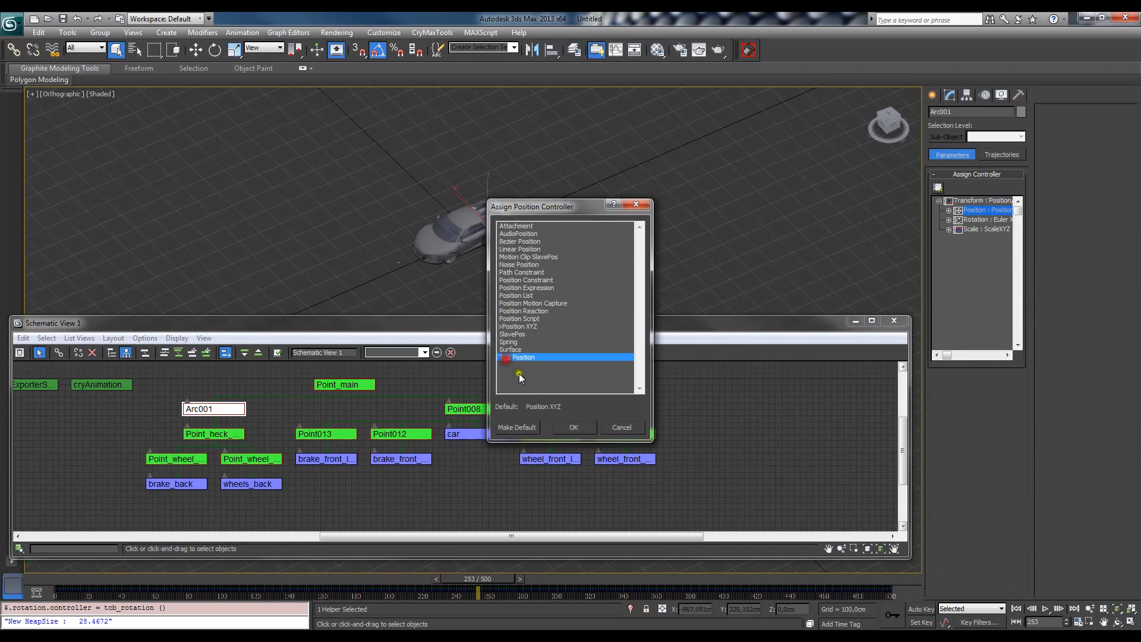
Assign TCB Position and TCB Rotation controllers to Arc001 and reselect Point_main
left_click(573, 427)
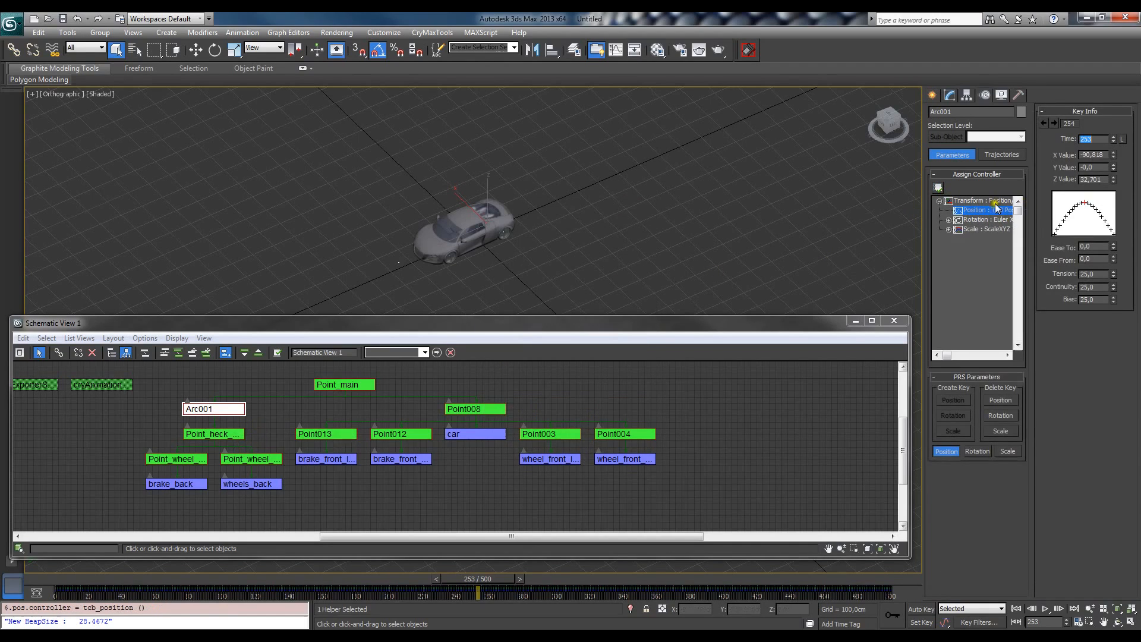
left_click(984, 219)
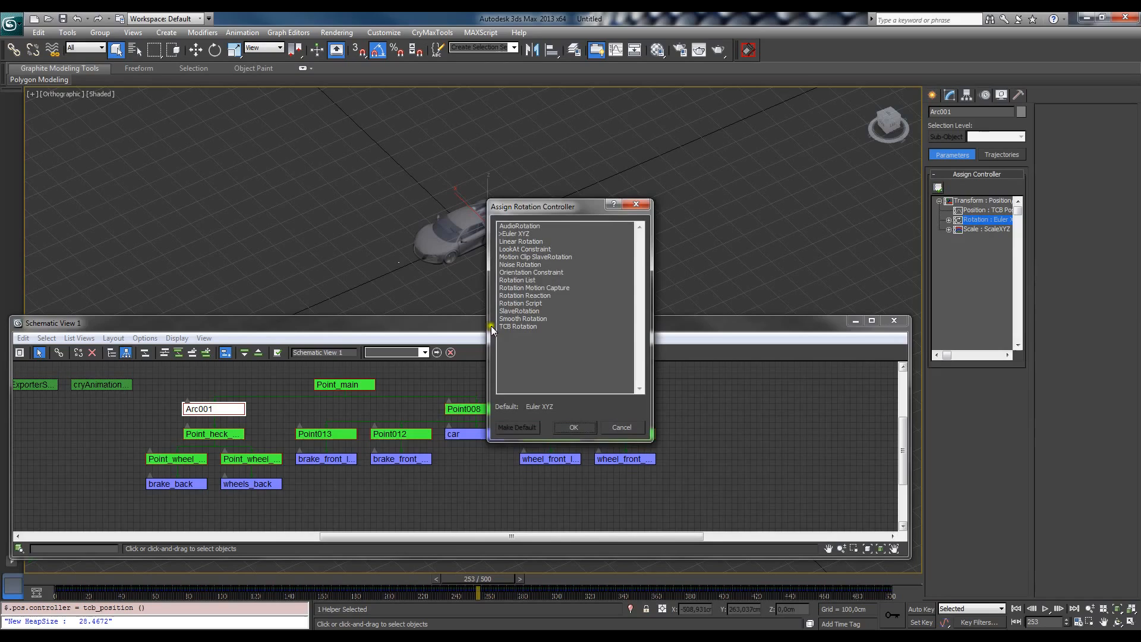
left_click(573, 427)
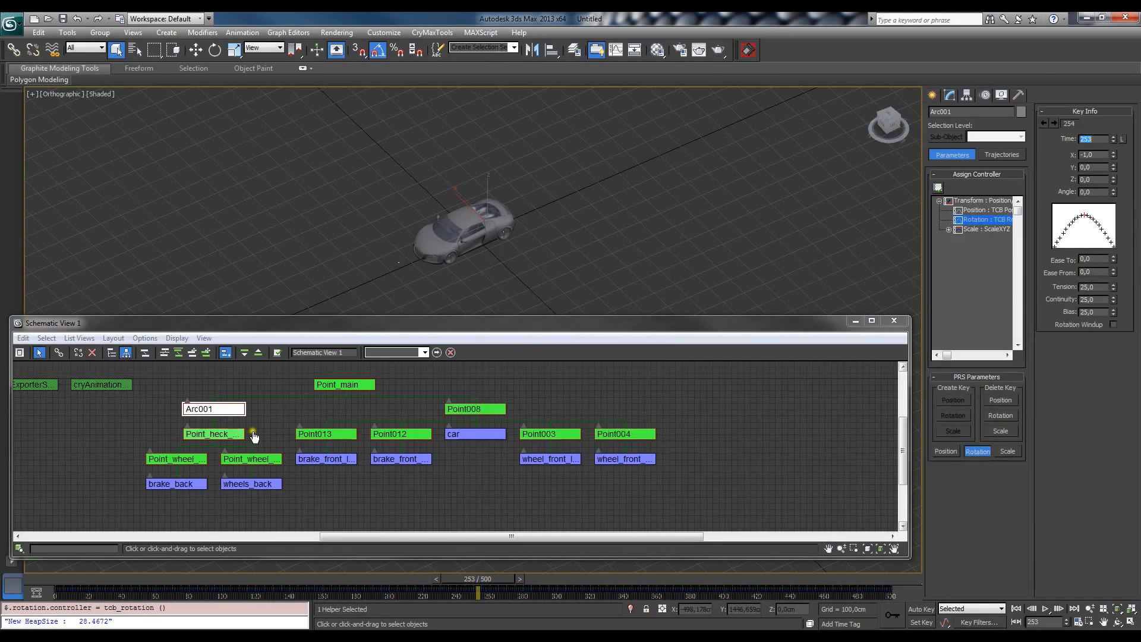
left_click(343, 383)
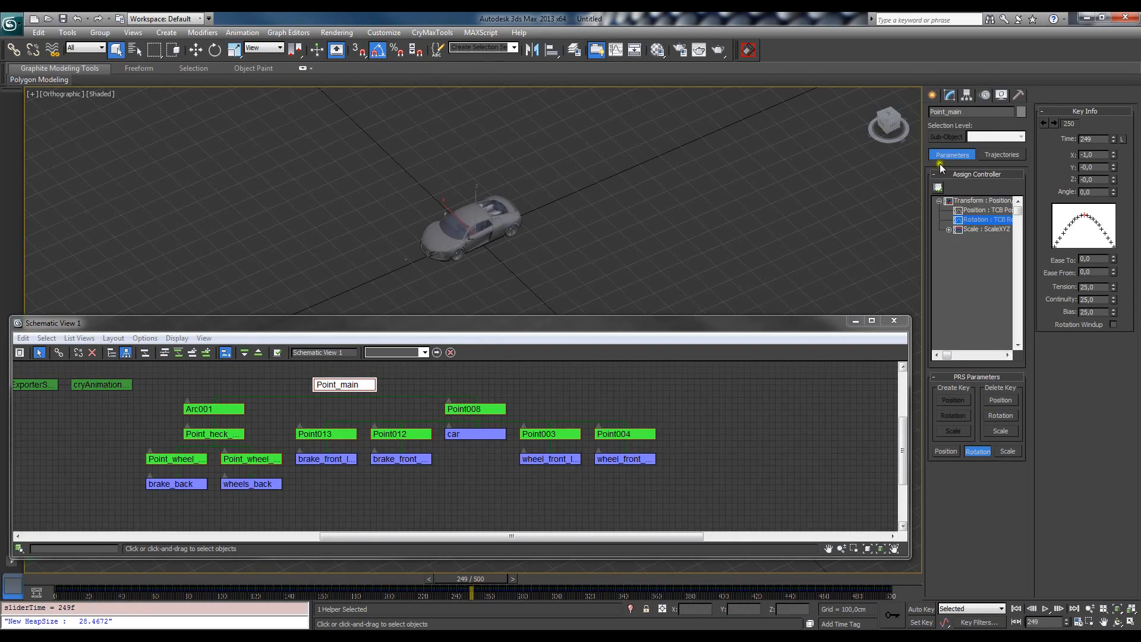
left_click(1019, 95)
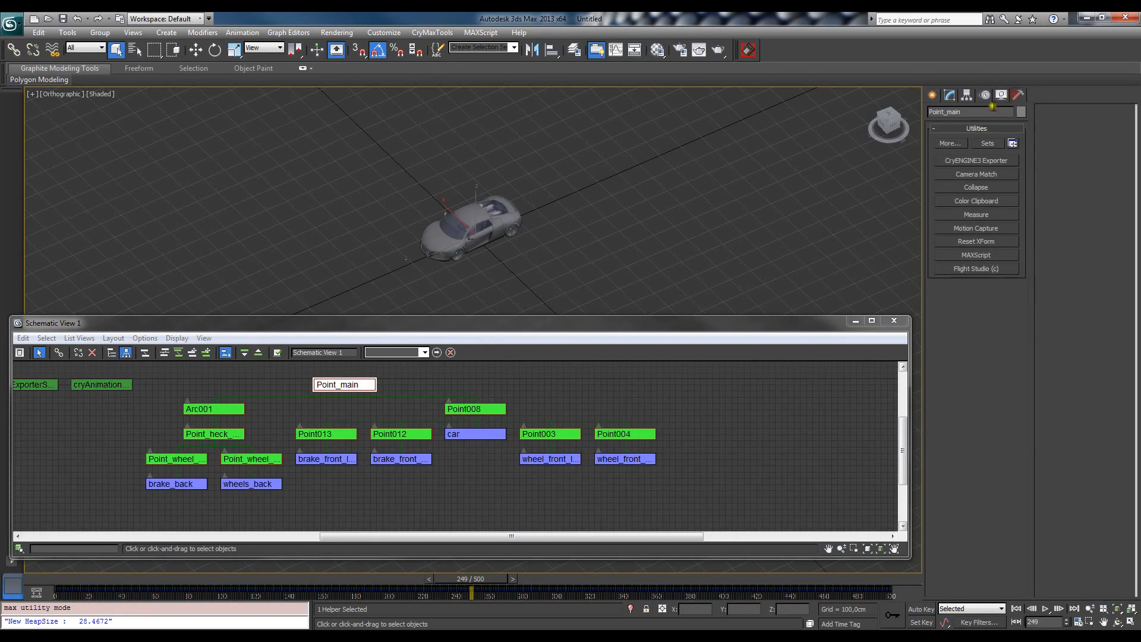
In the CryENGINE3 Exporter add Point_main, set format Animated Geometry (*.cga) with a custom filename
left_click(974, 160)
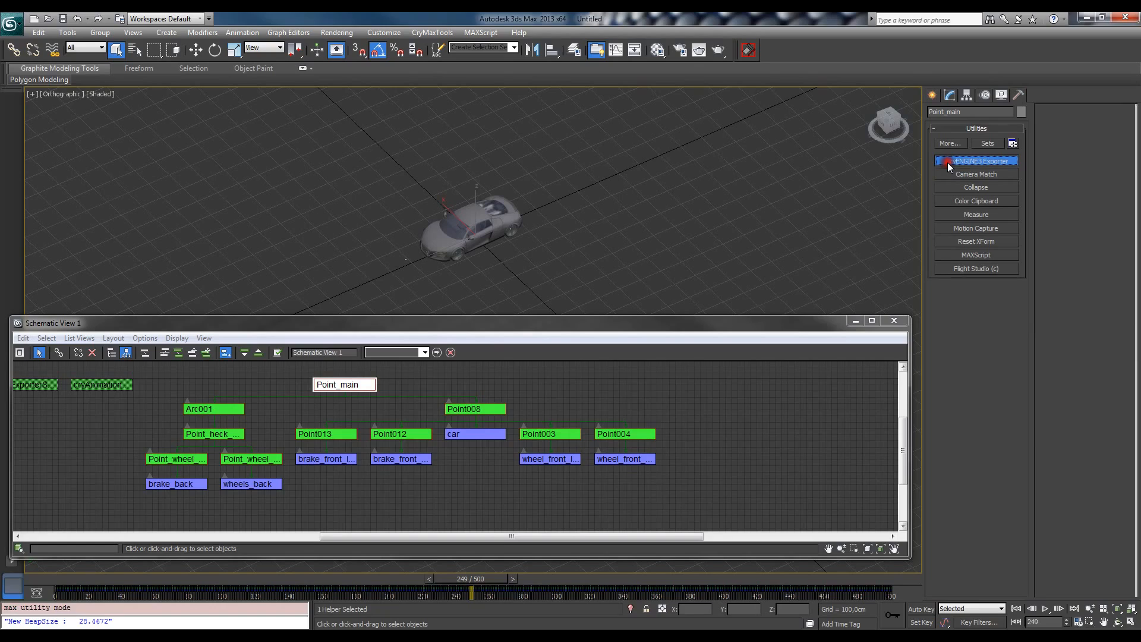
left_click(975, 161)
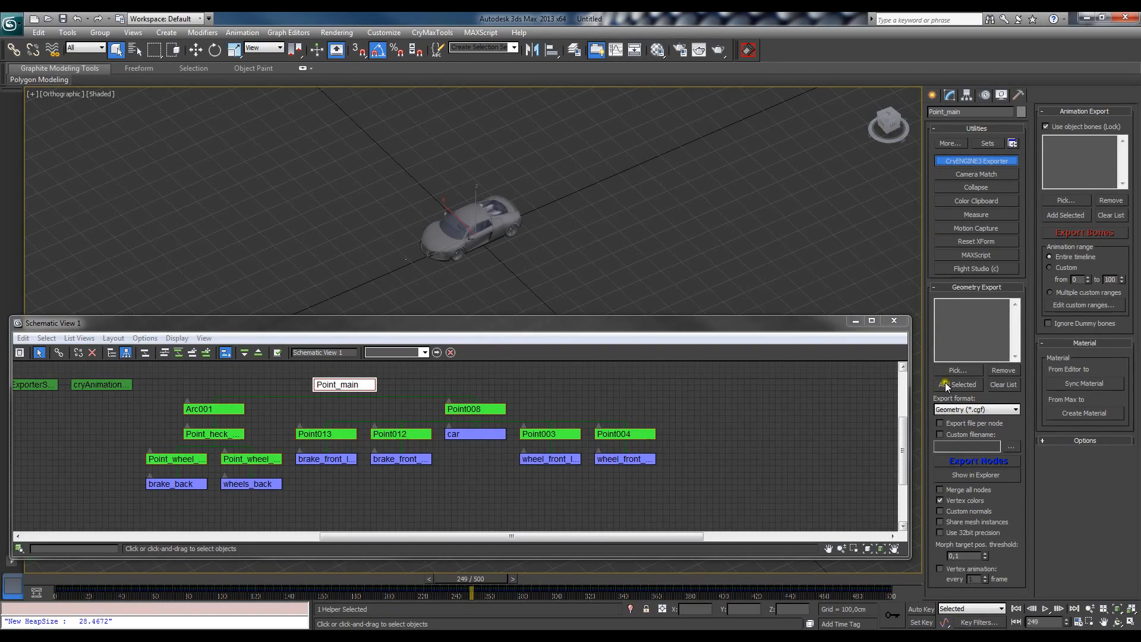
left_click(957, 384)
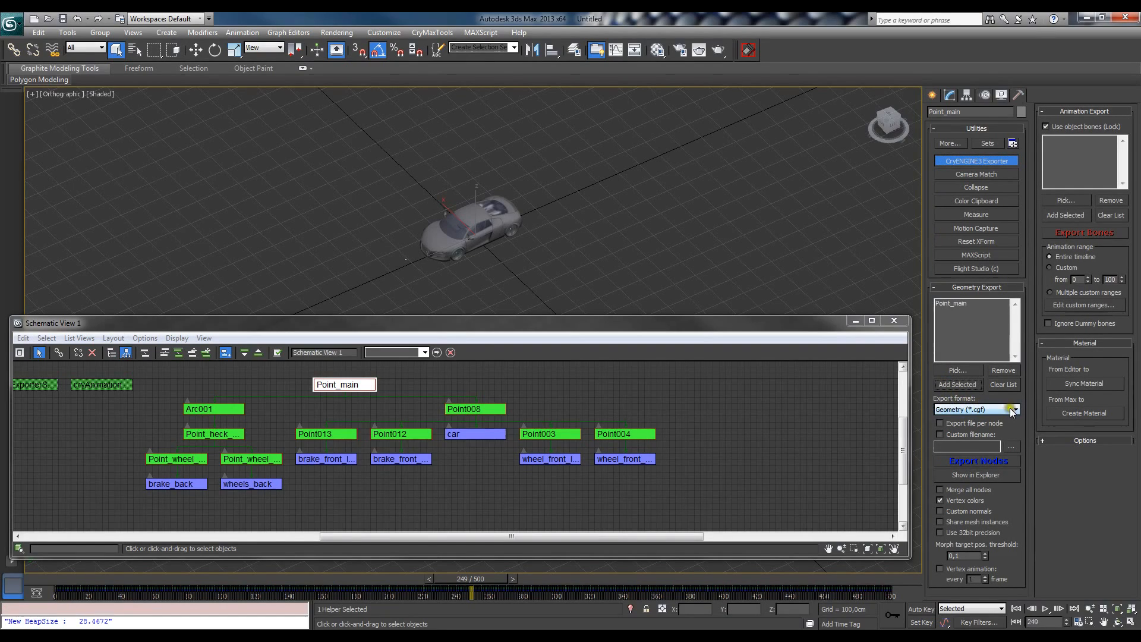
left_click(1011, 409)
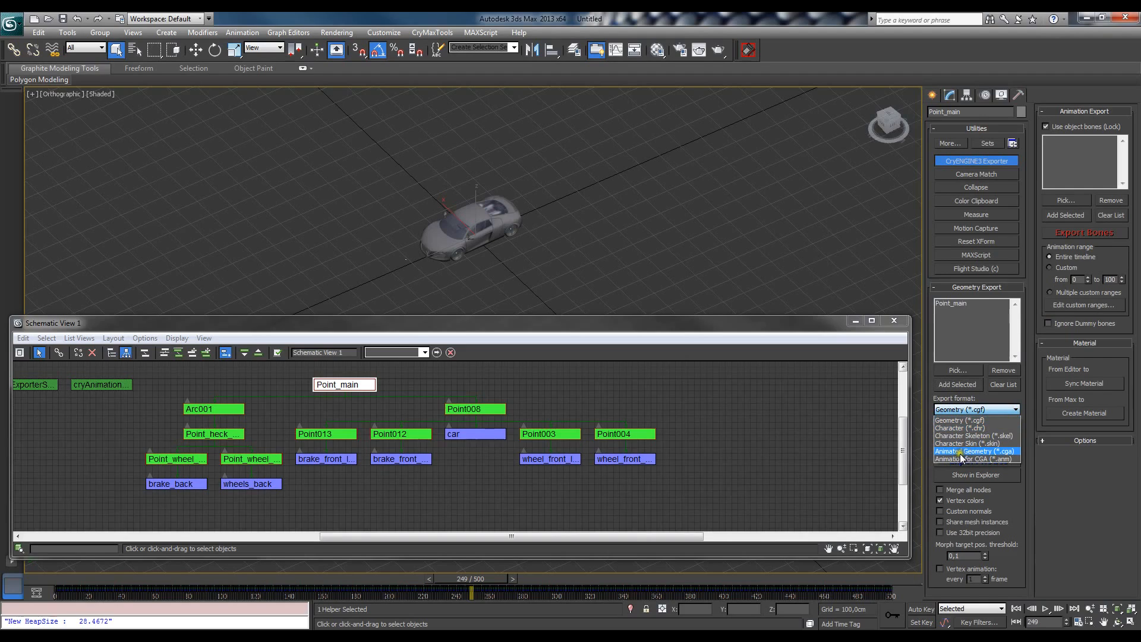
left_click(975, 451)
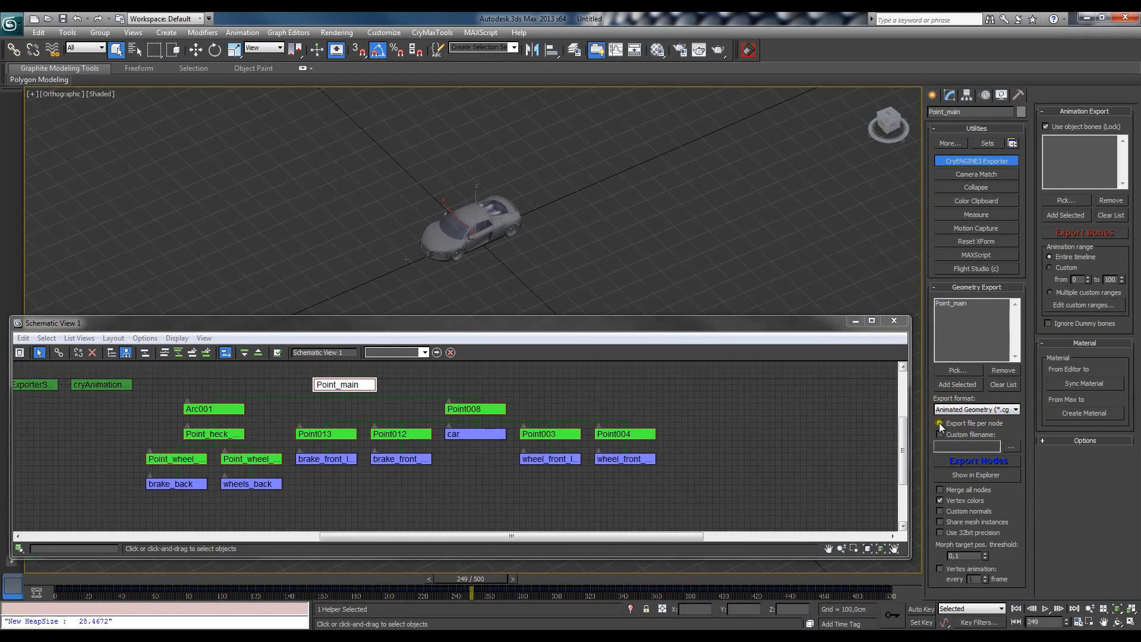
left_click(939, 423)
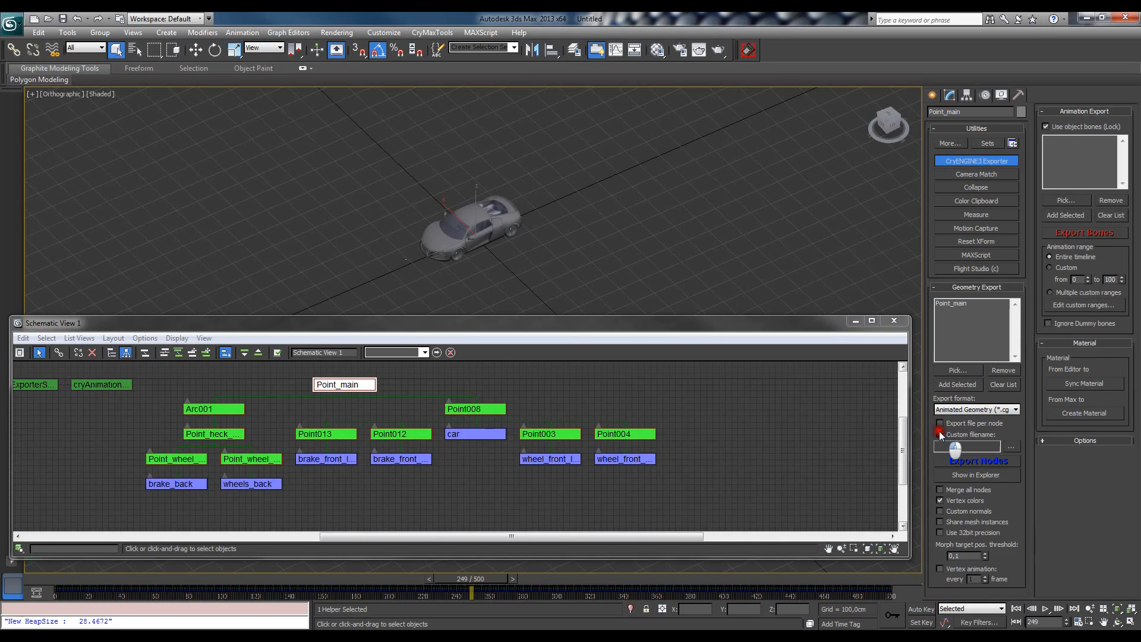
left_click(939, 435)
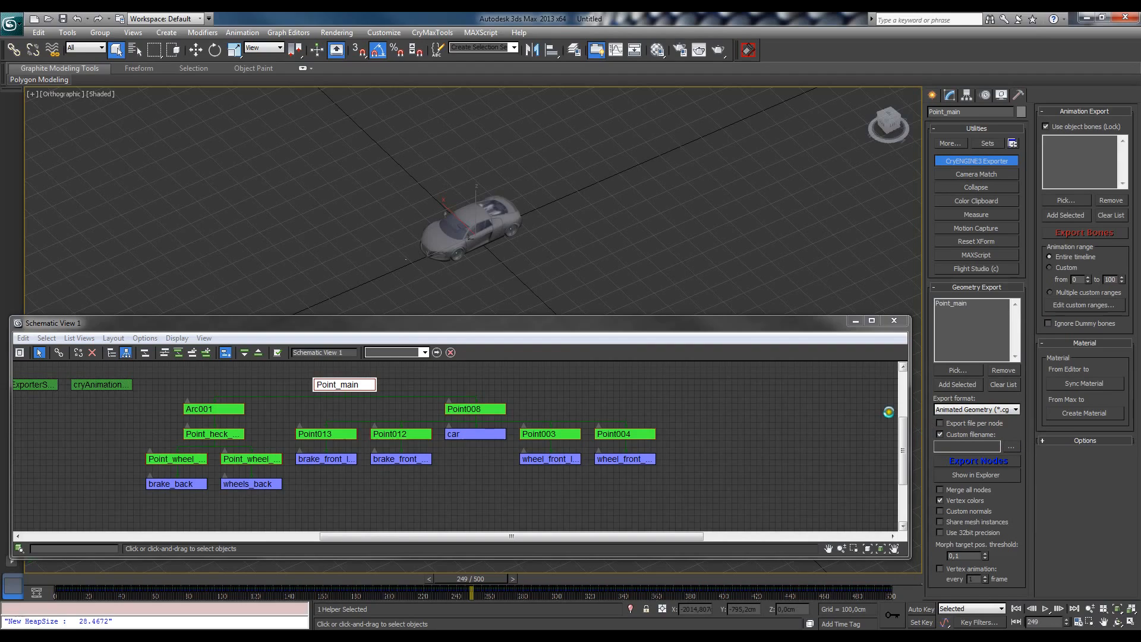
Export the nodes to the audi_r8 objects folder under an audi_r8_animation test file name
left_click(1010, 445)
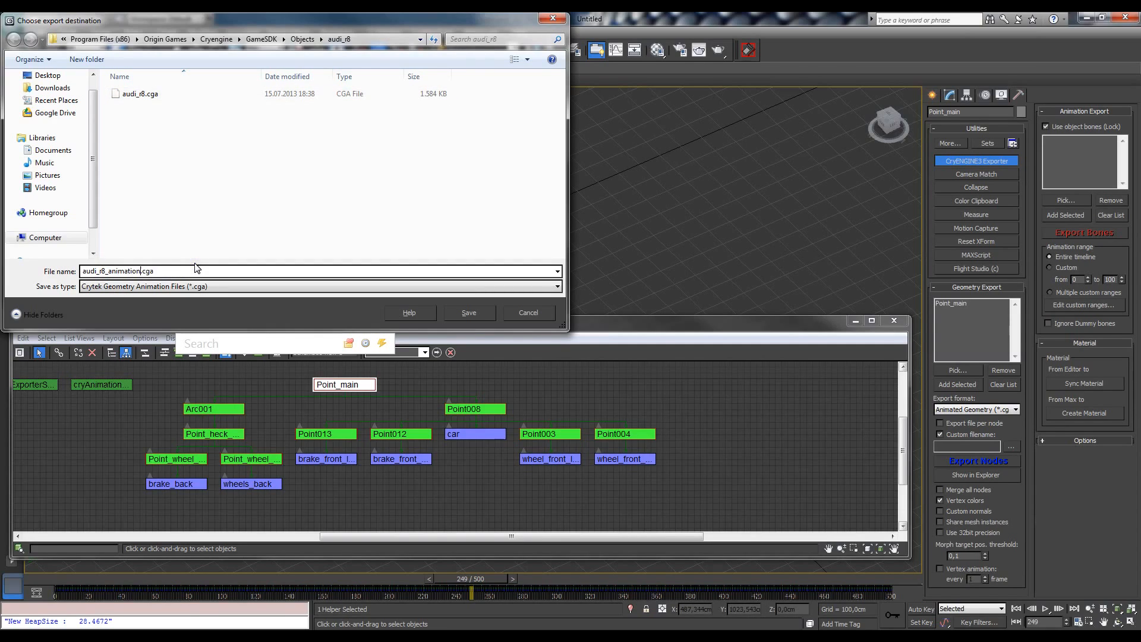
type("_te")
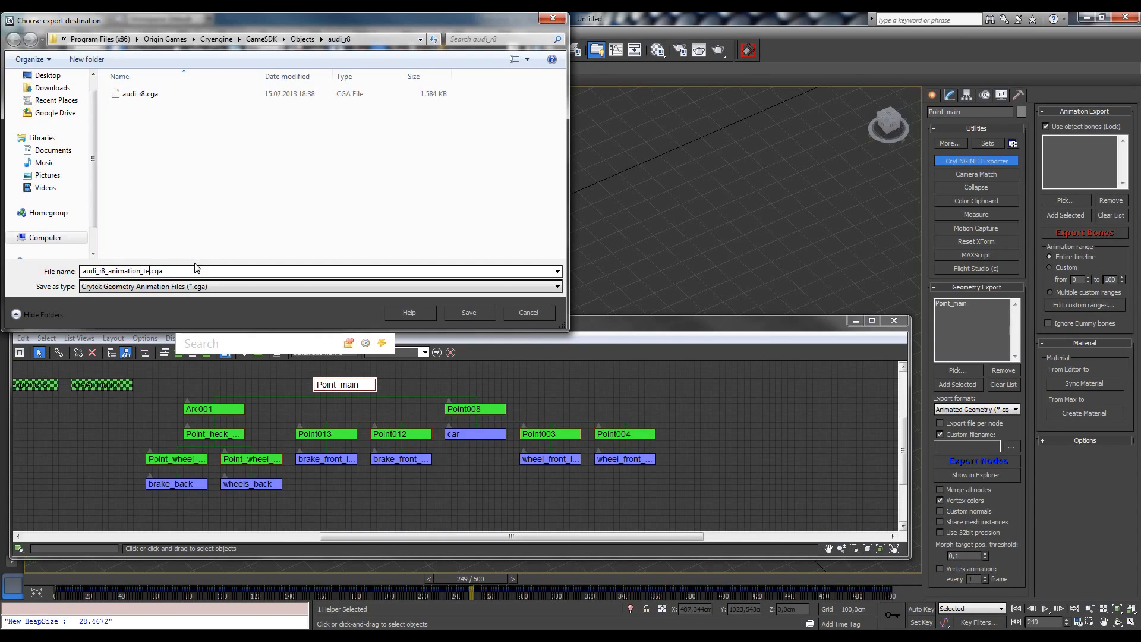
type("st_")
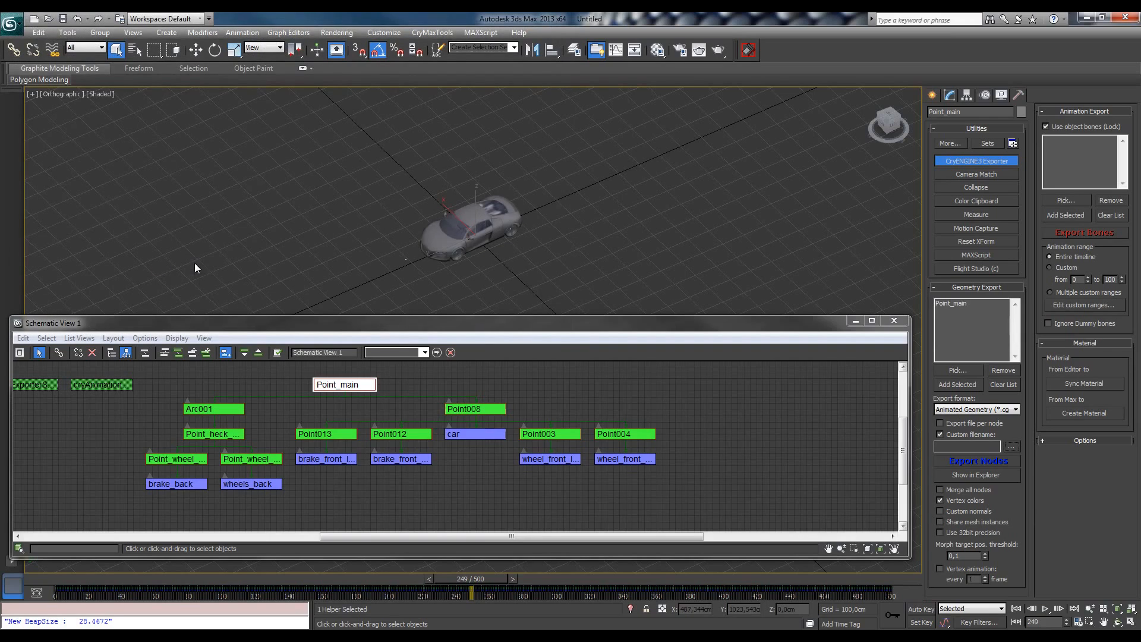
Save the scene as audi_r8_76_fbx_only into the audi_r8 objects folder via Save As
left_click(12, 18)
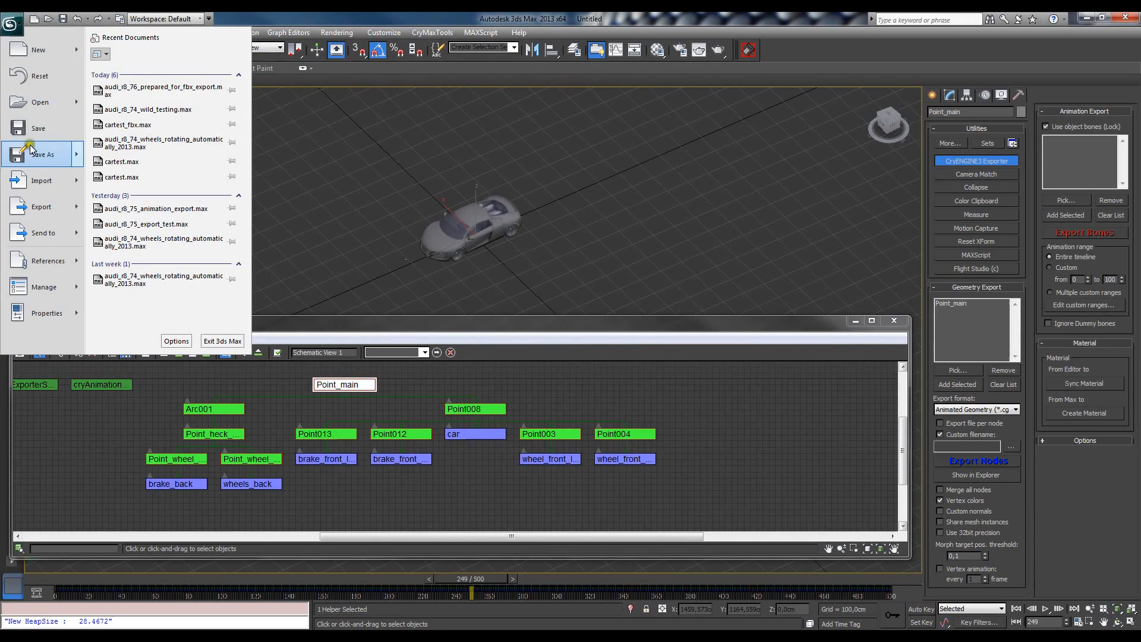
left_click(43, 153)
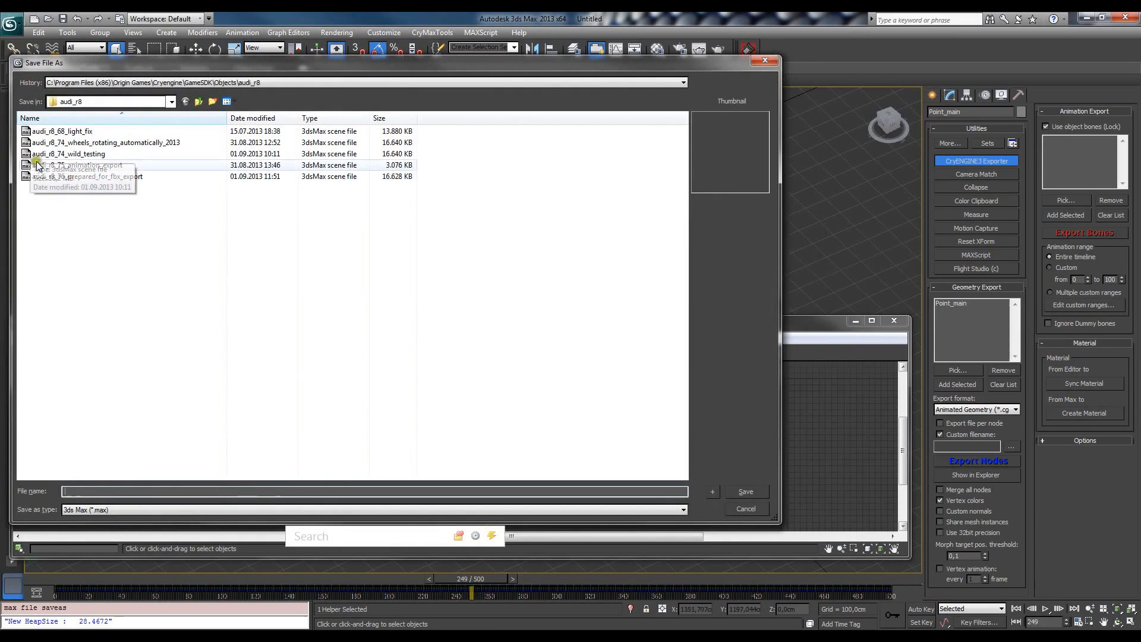
mouse_move(64, 181)
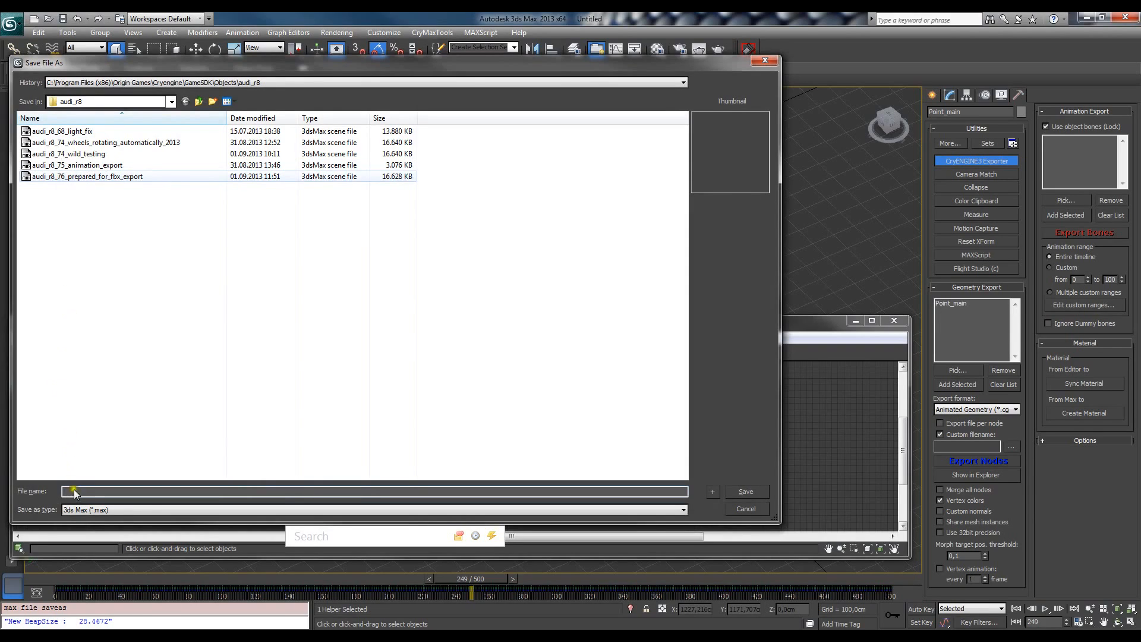
left_click(87, 176)
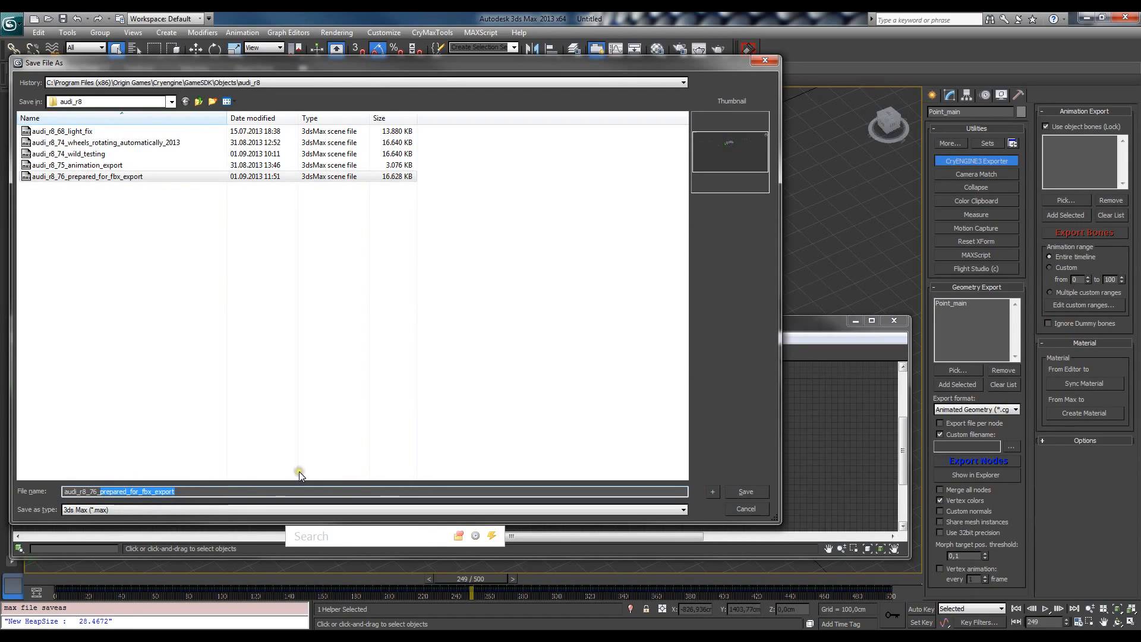
mouse_move(299, 472)
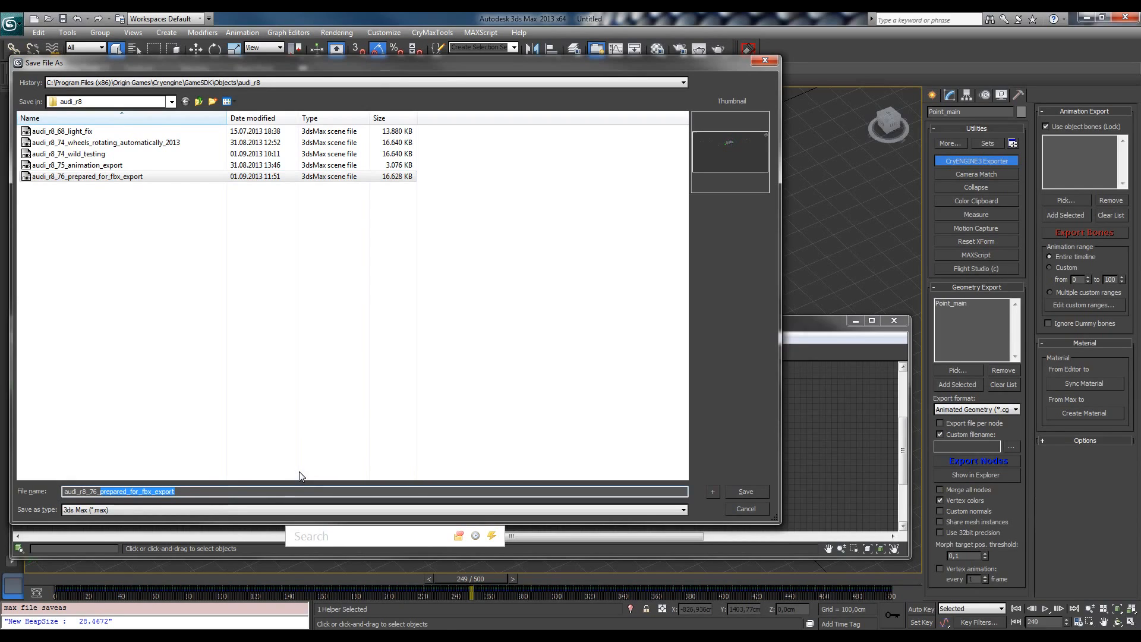
type("audi_r8_76_fbx_only")
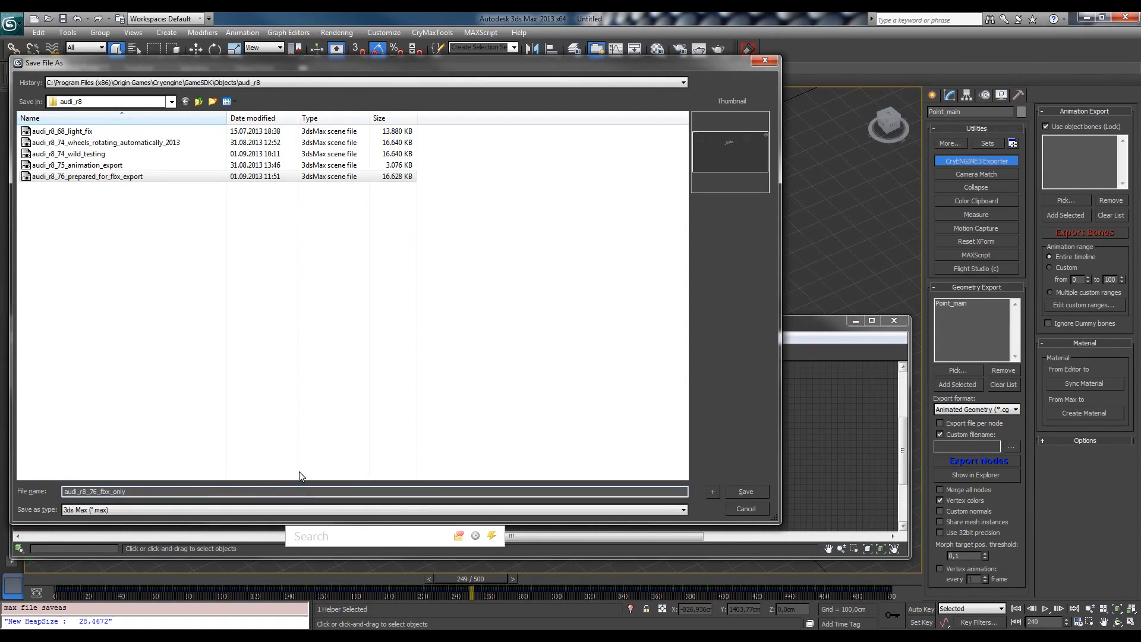
left_click(745, 490)
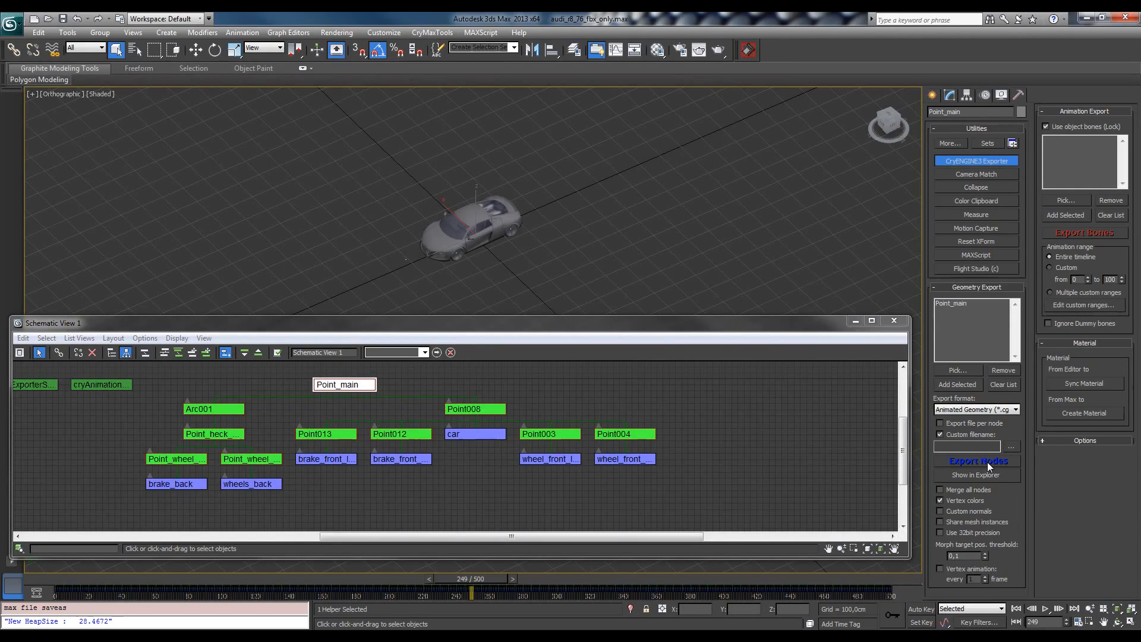
Export Point_main nodes to CGA, then switch the export format to Animation for CGA (*.anm)
left_click(977, 461)
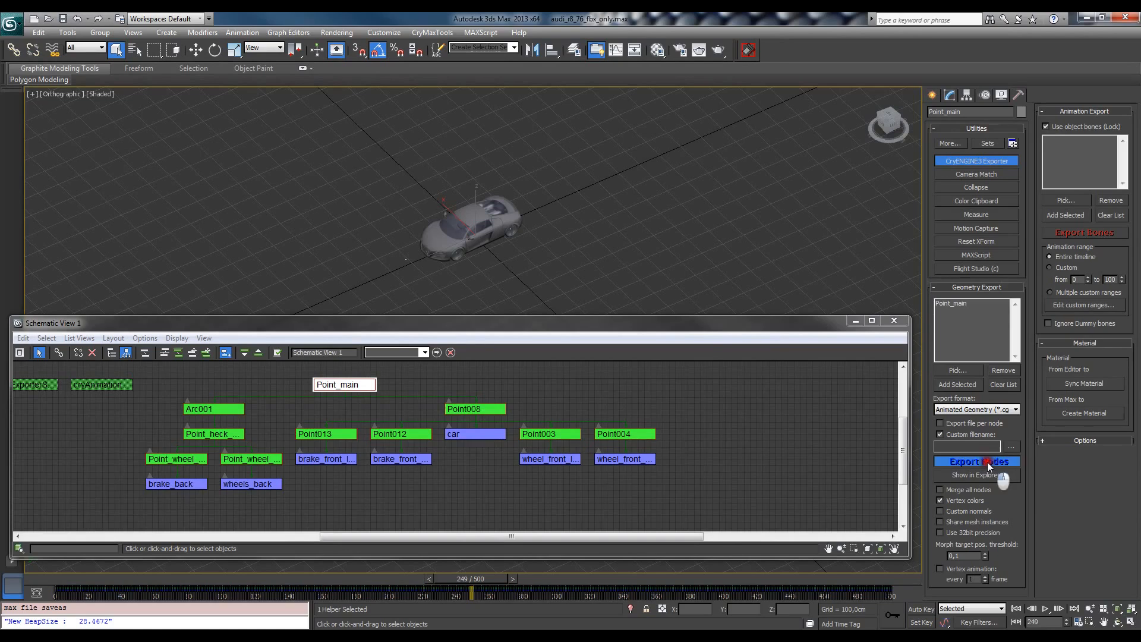
left_click(977, 461)
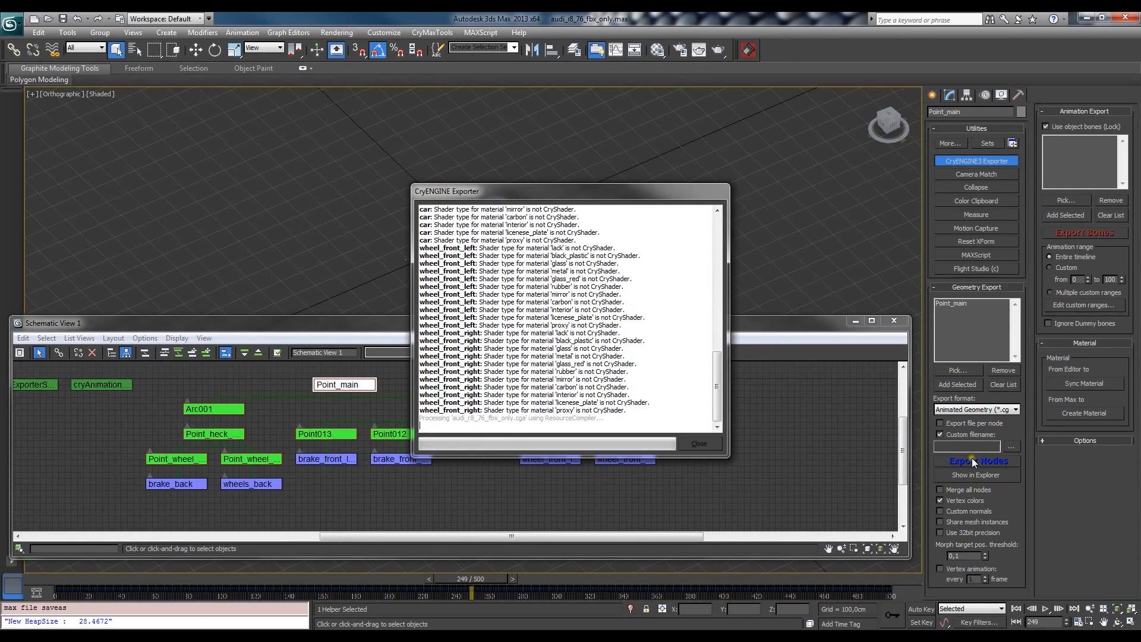
mouse_move(970, 465)
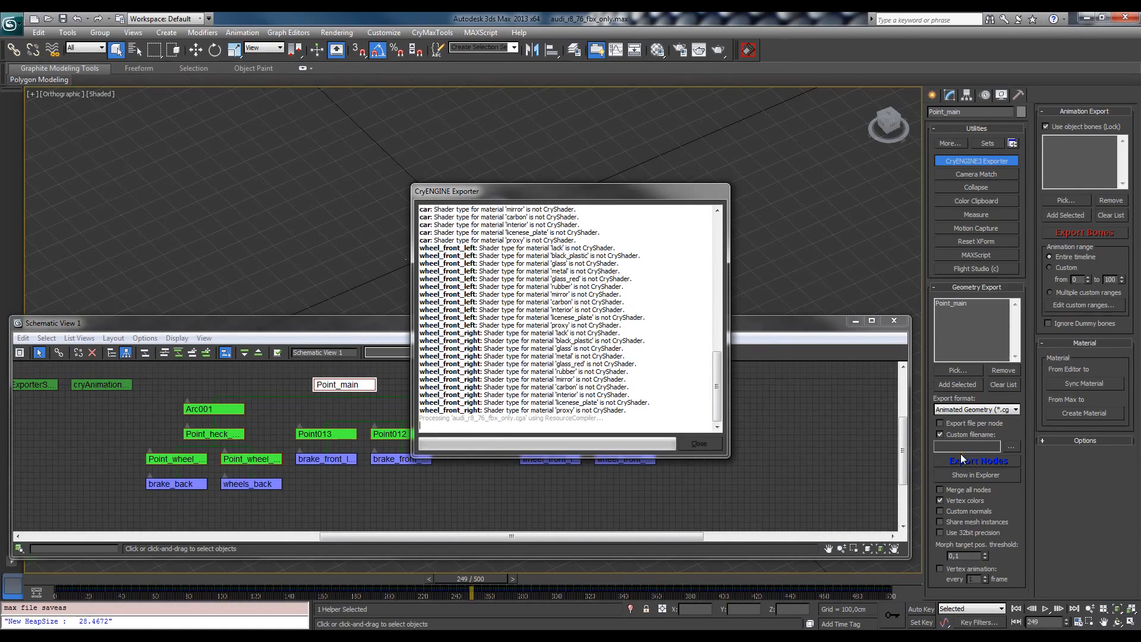
mouse_move(980, 463)
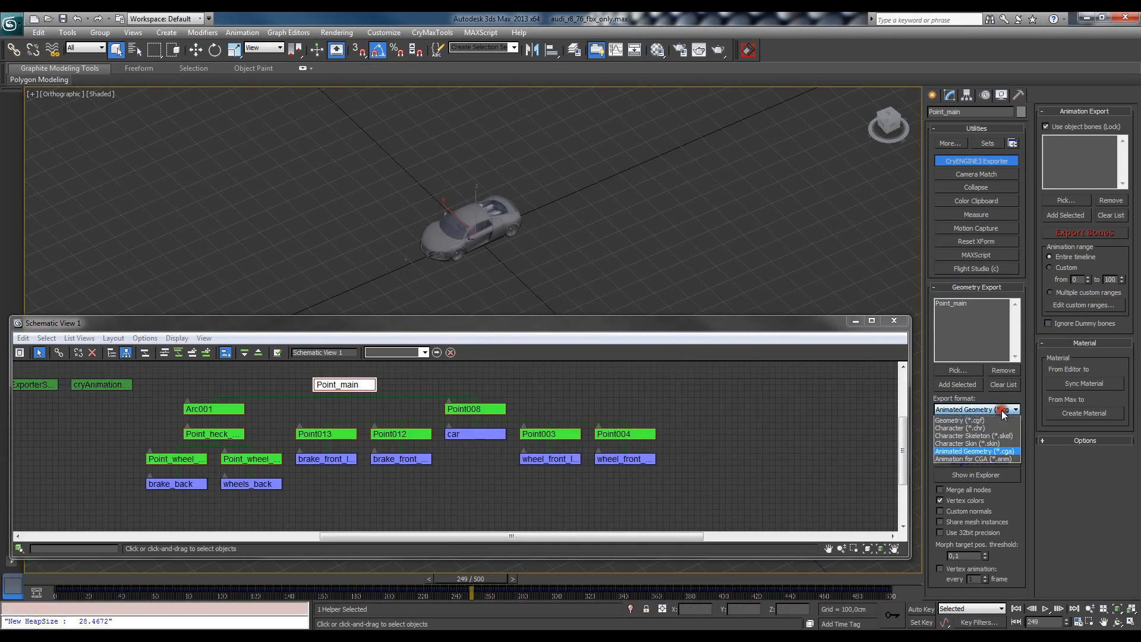
left_click(974, 459)
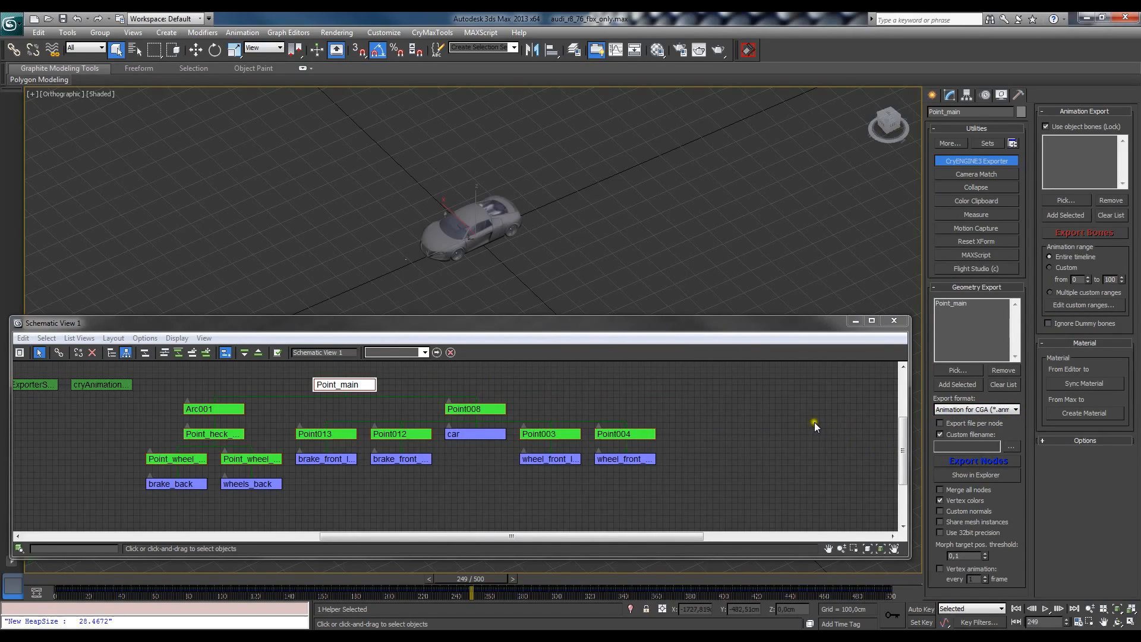
mouse_move(815, 426)
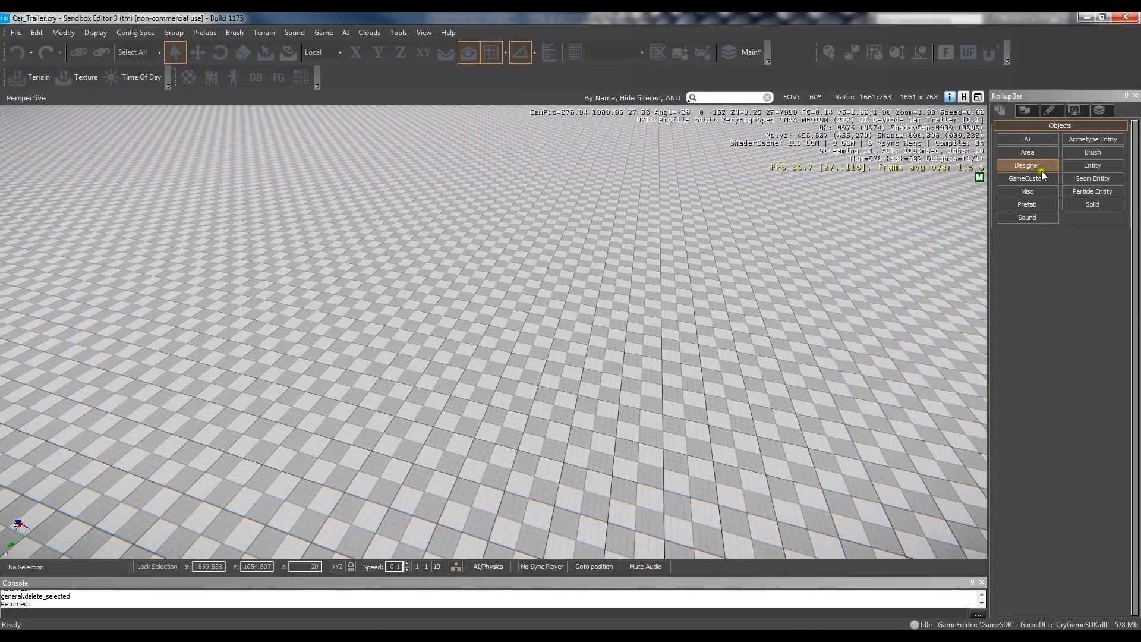
Add a Geom Entity and drop audi_r8_76_fbx_only from Objects > audi_r8 into the level
left_click(1091, 178)
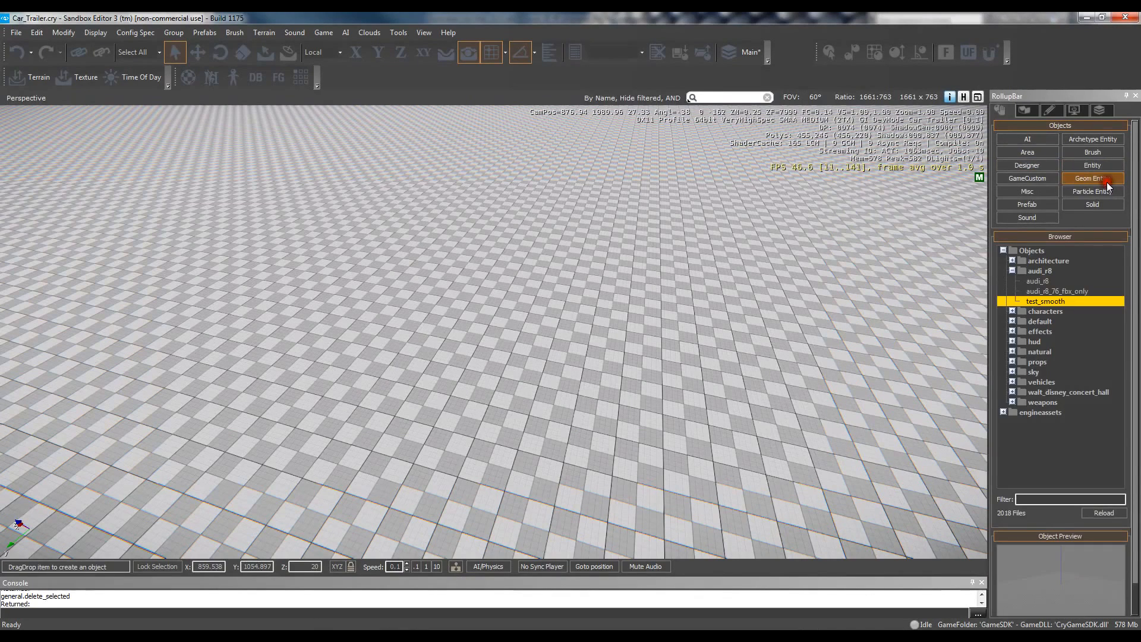
left_click(1058, 290)
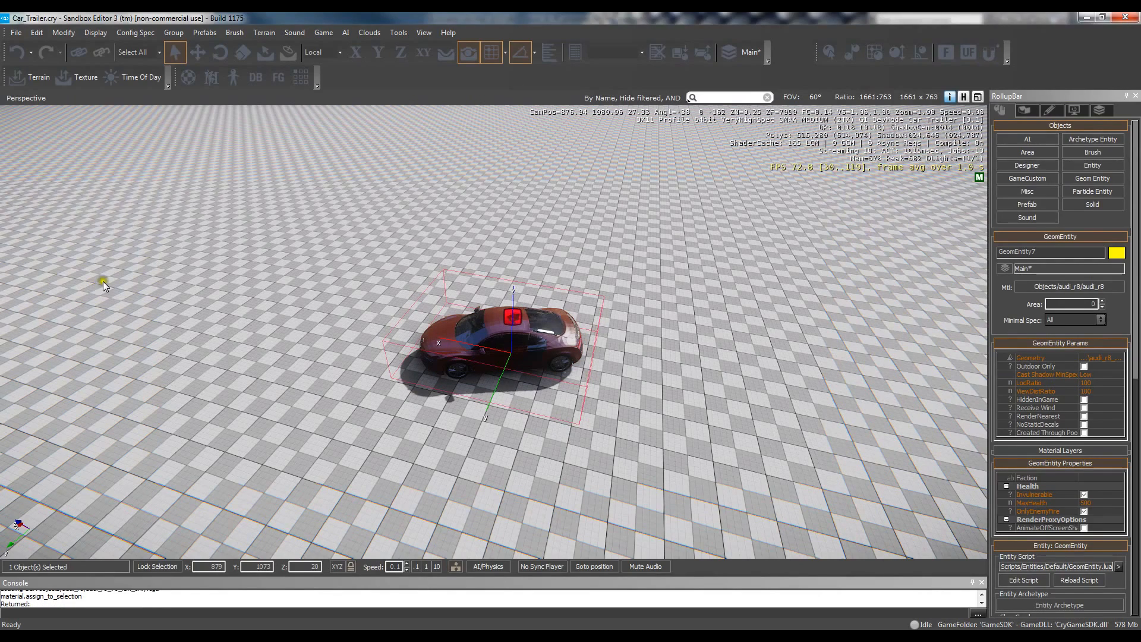
mouse_move(234, 77)
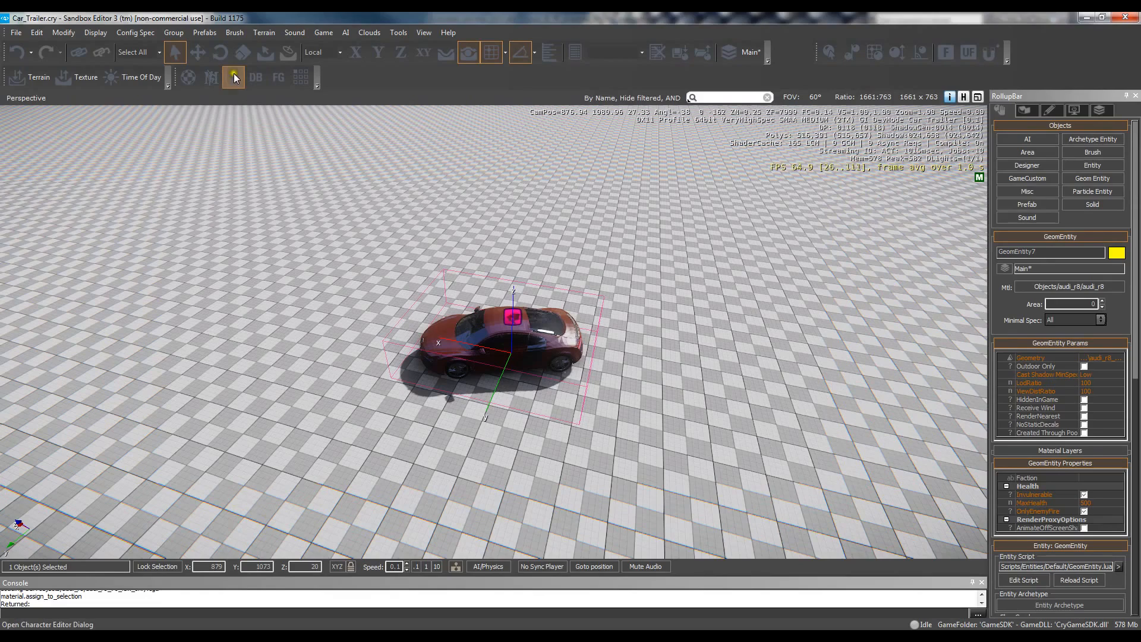
left_click(235, 79)
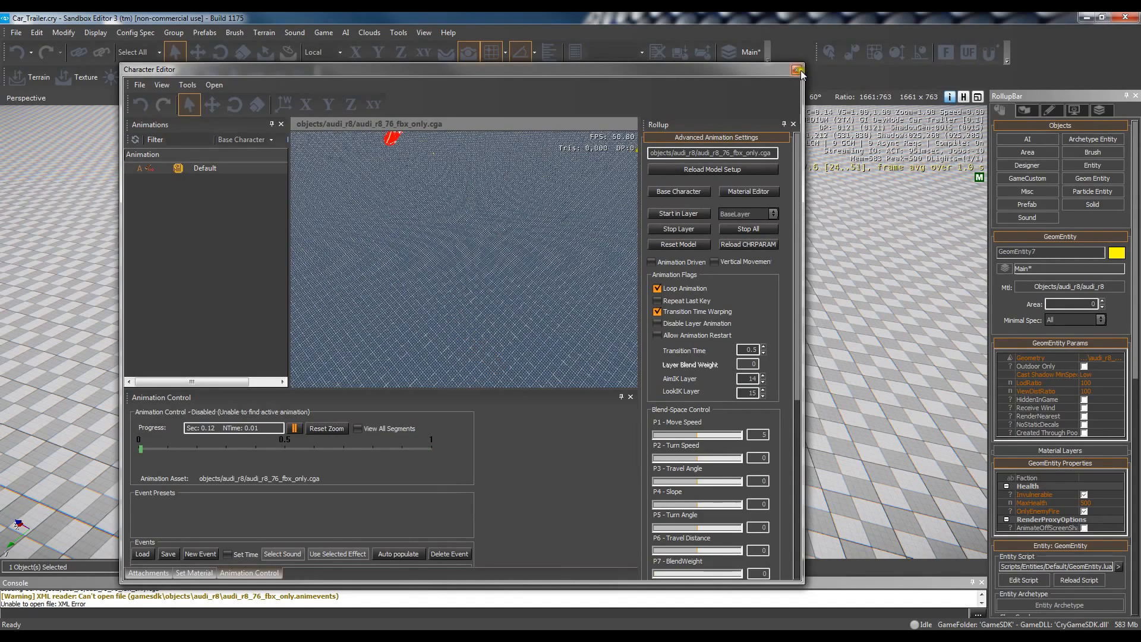
left_click(796, 69)
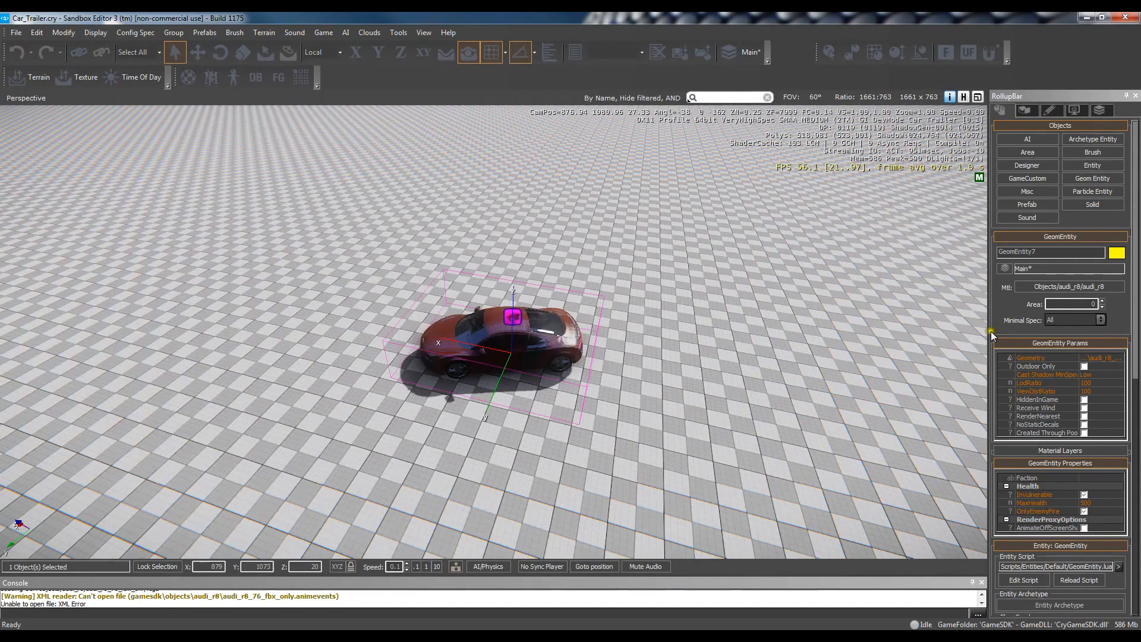
Create a flow graph on the car and add a Game:Start node found by searching 'start'
scroll("down", 3)
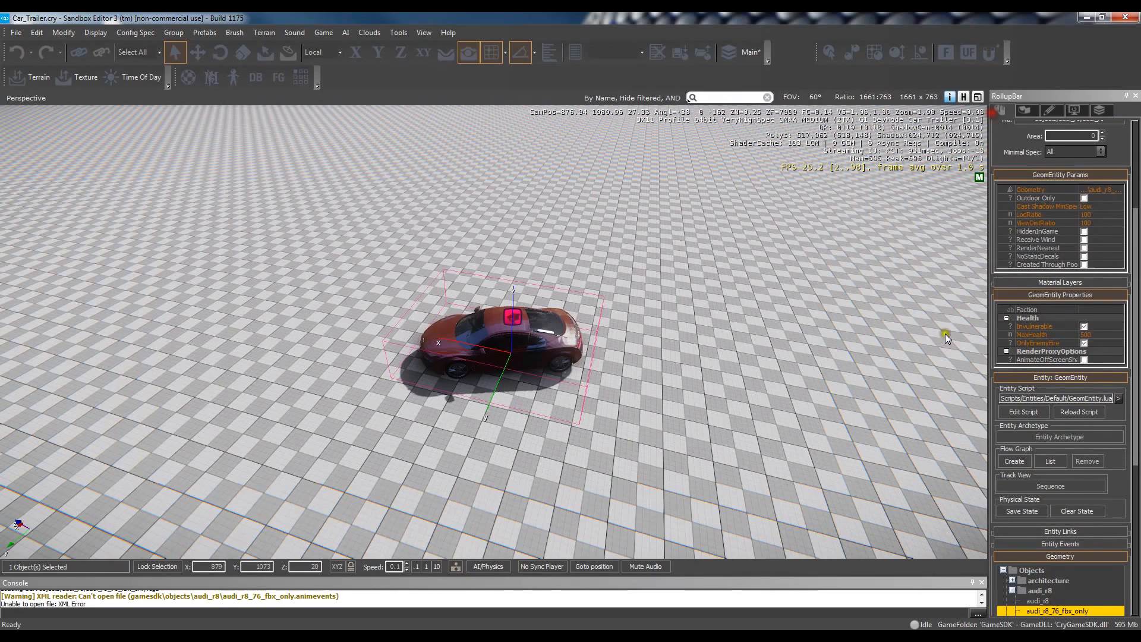
left_click(1012, 461)
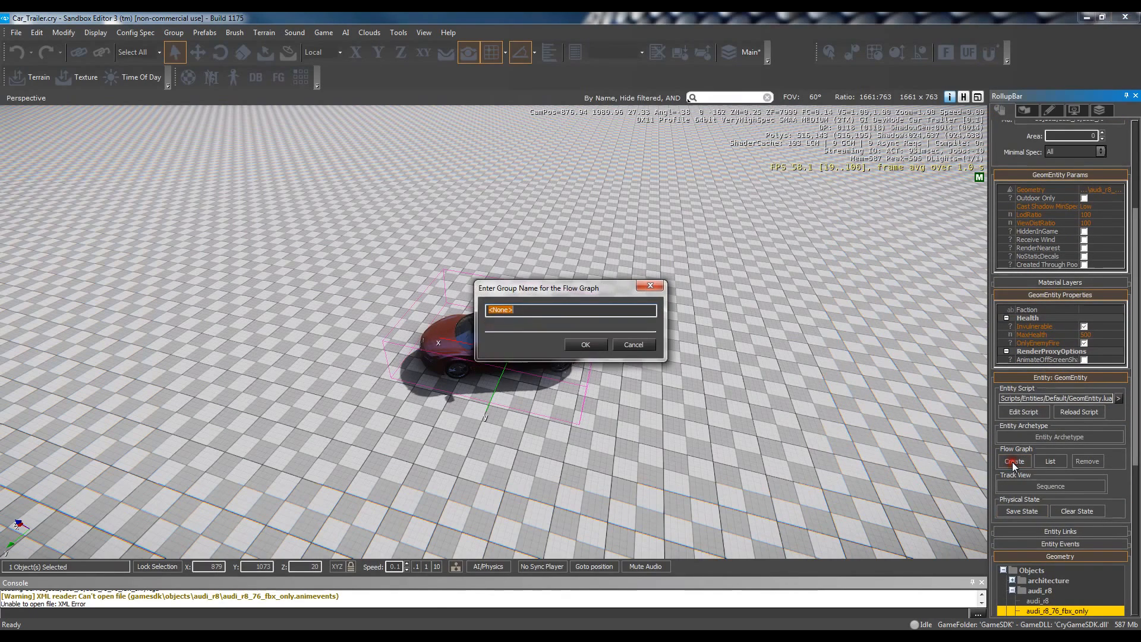
left_click(632, 345)
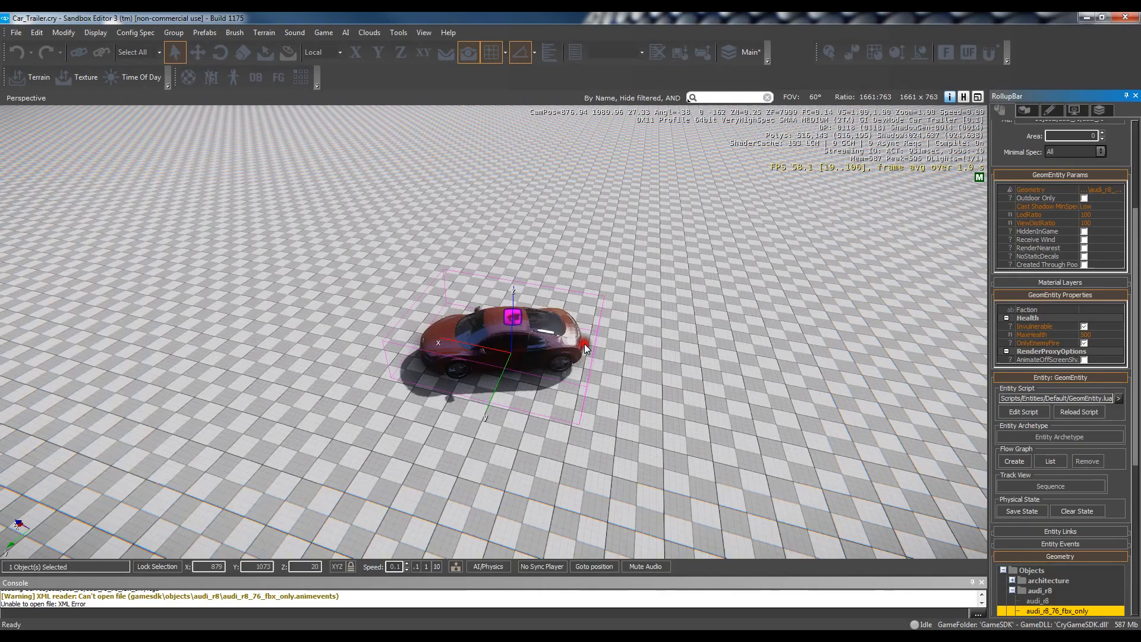
left_click(1012, 461)
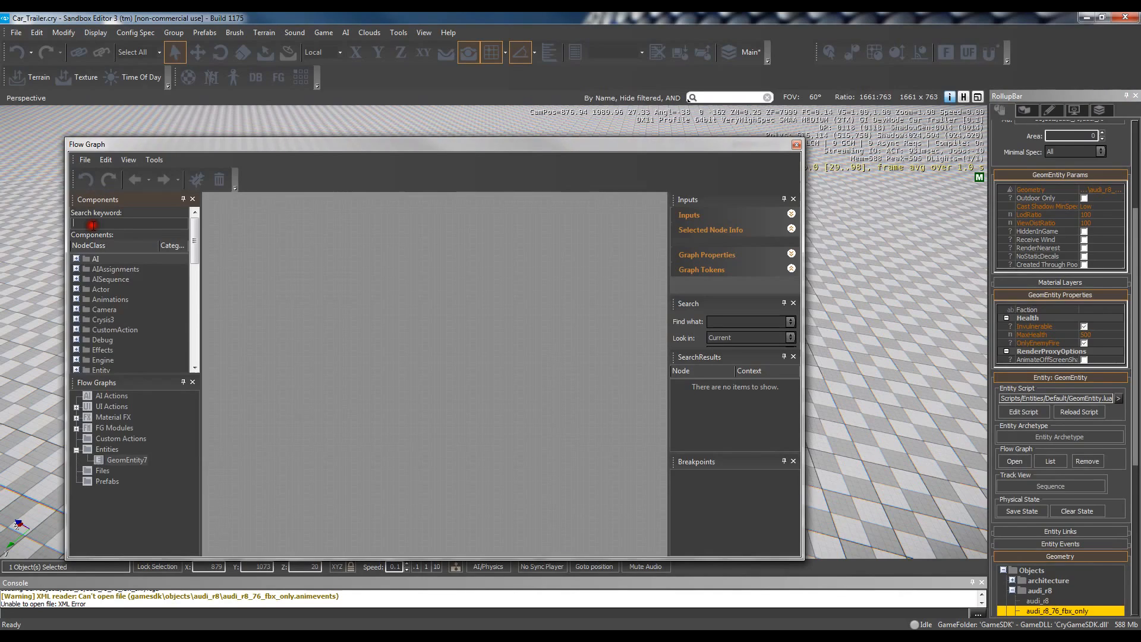
type("start")
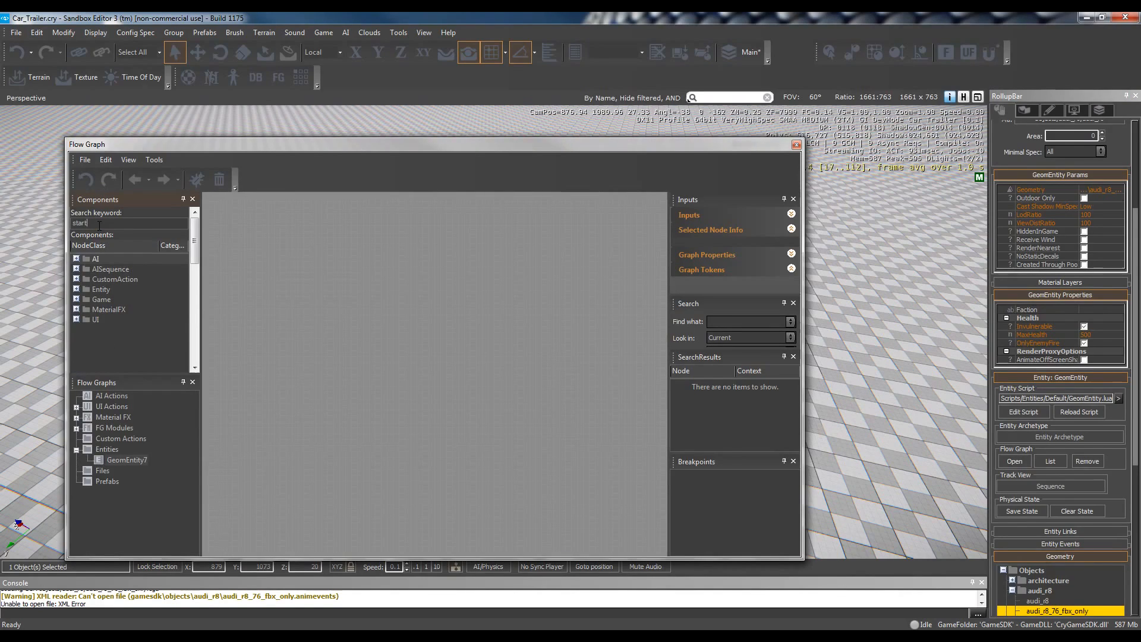
left_click(102, 299)
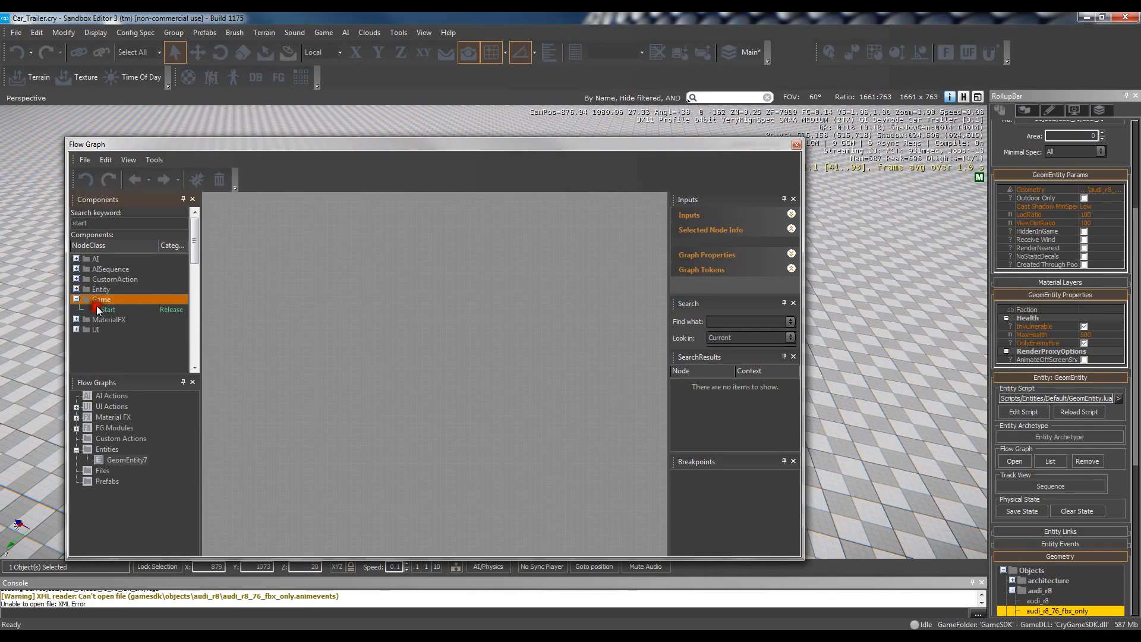
double_click(107, 309)
type("play")
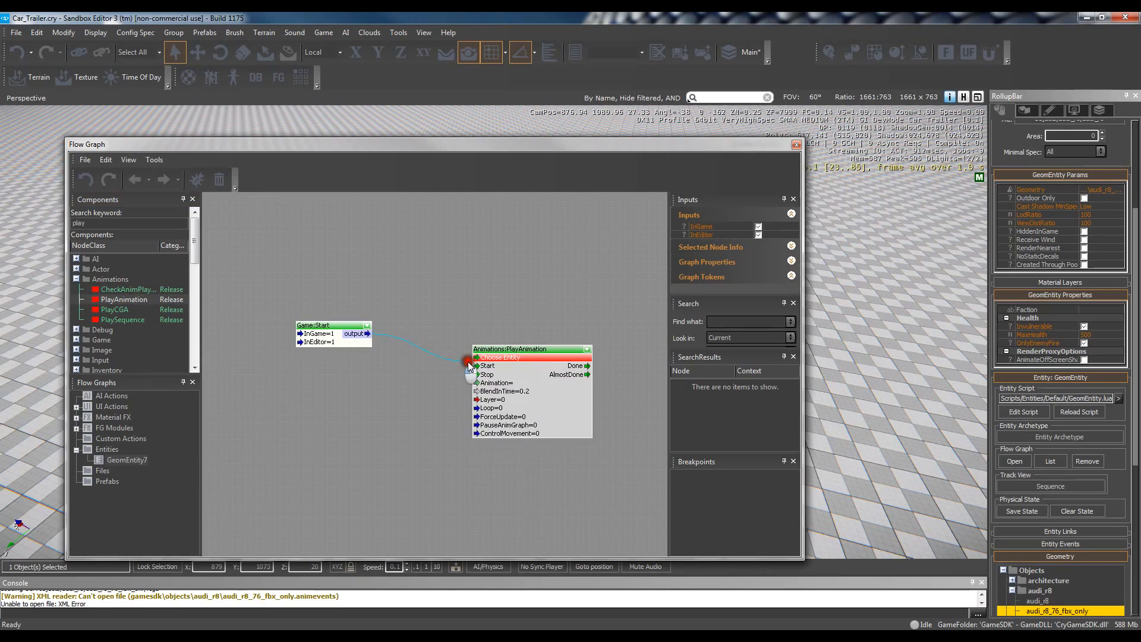
Assign the car entity to PlayAnimation, set its Animation input to Default, and close the graph
right_click(498, 358)
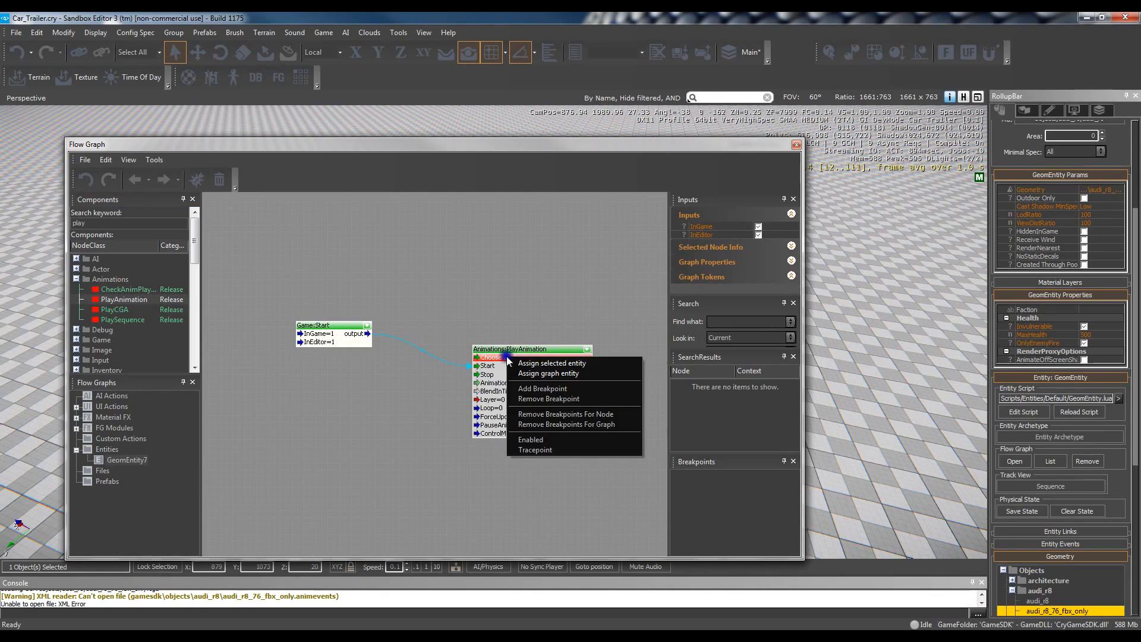
mouse_move(576, 362)
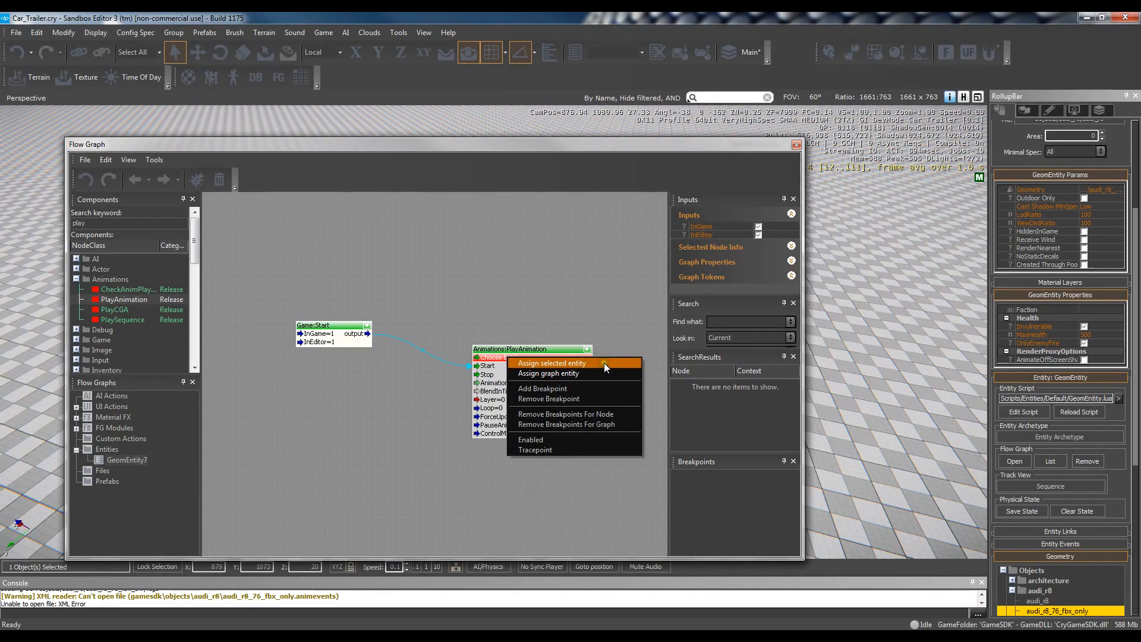
left_click(552, 364)
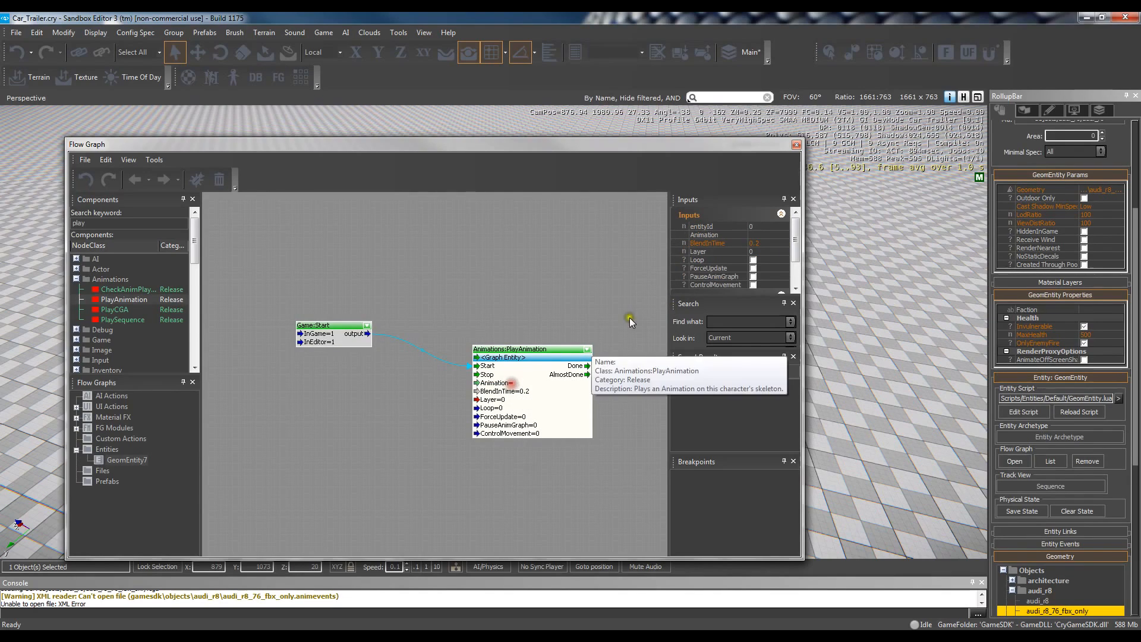
left_click(783, 234)
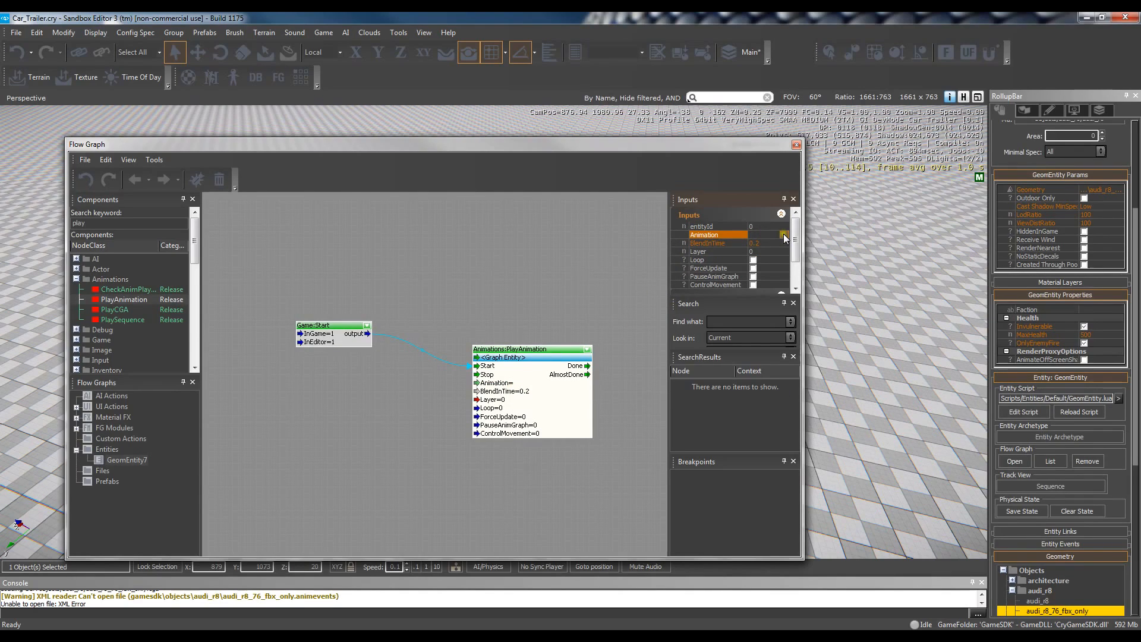
left_click(784, 234)
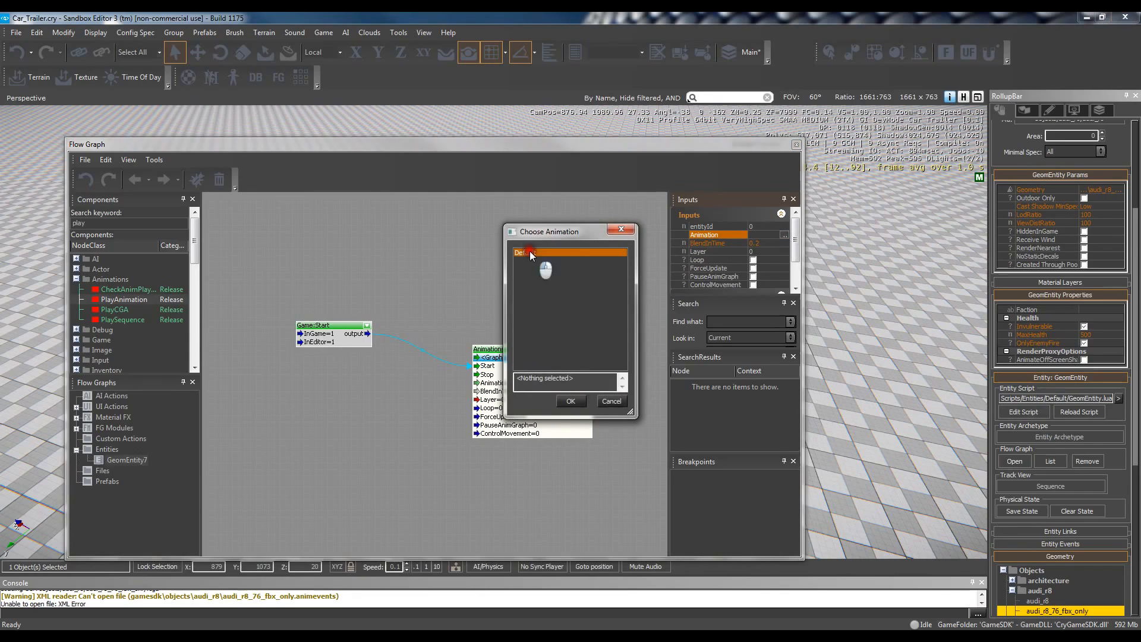
left_click(570, 401)
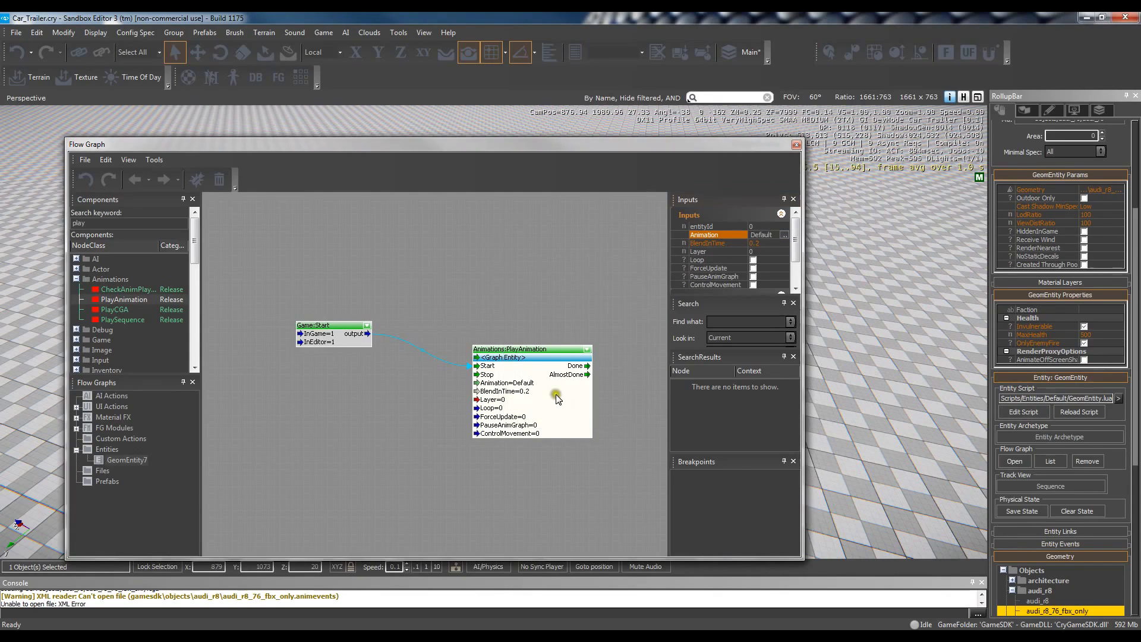
left_click(797, 144)
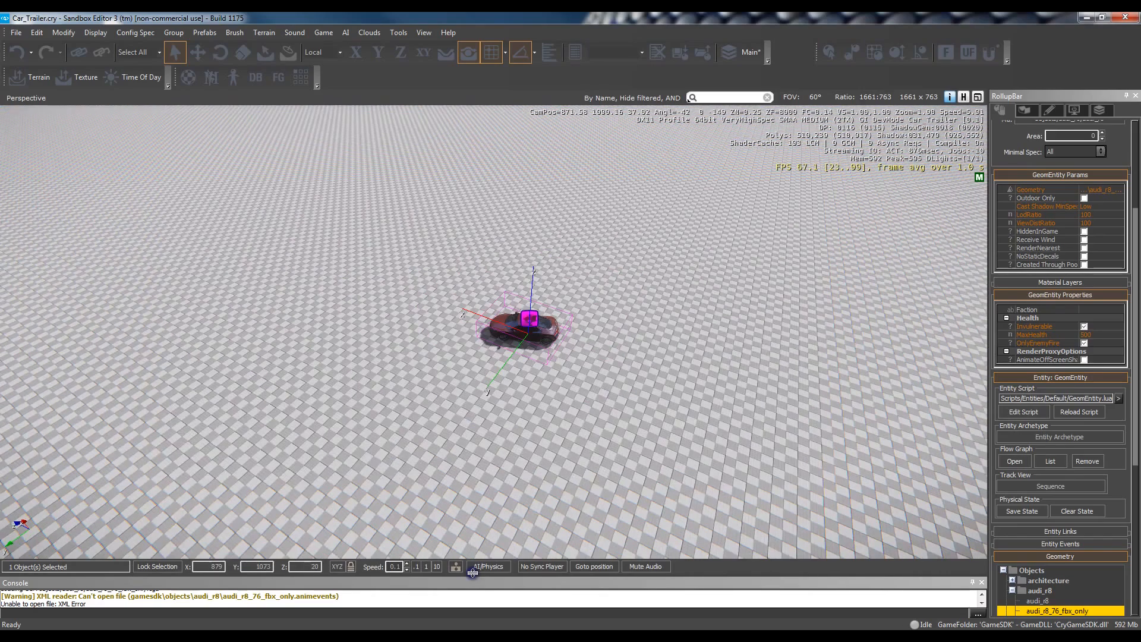
Enable AI/Physics simulation and deselect the car so its driving animation plays
left_click(488, 566)
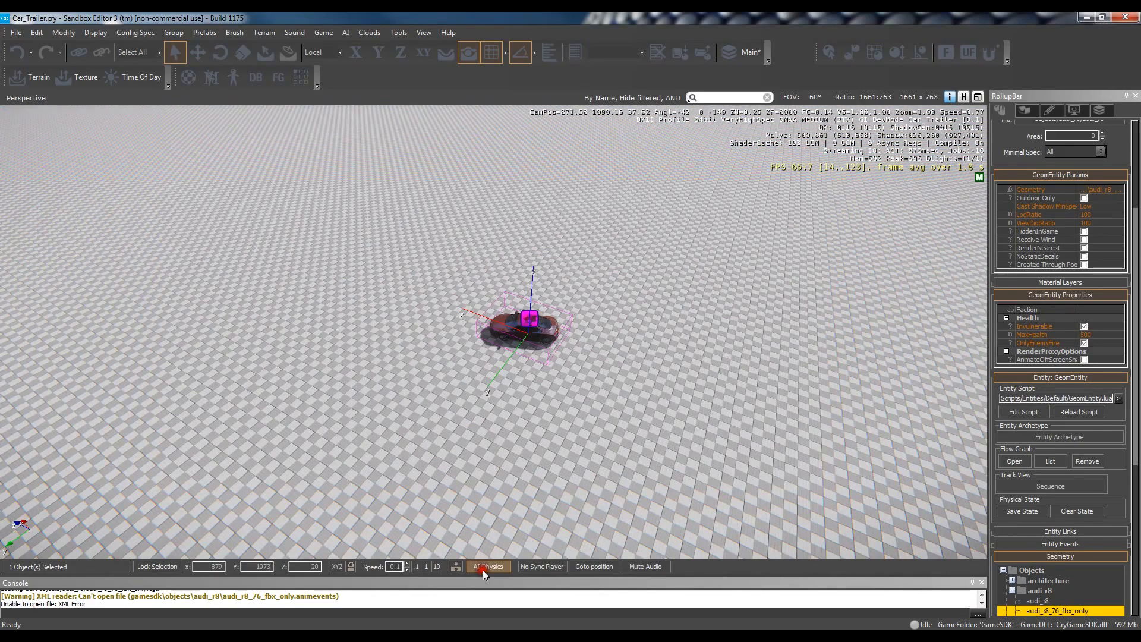
left_click(488, 566)
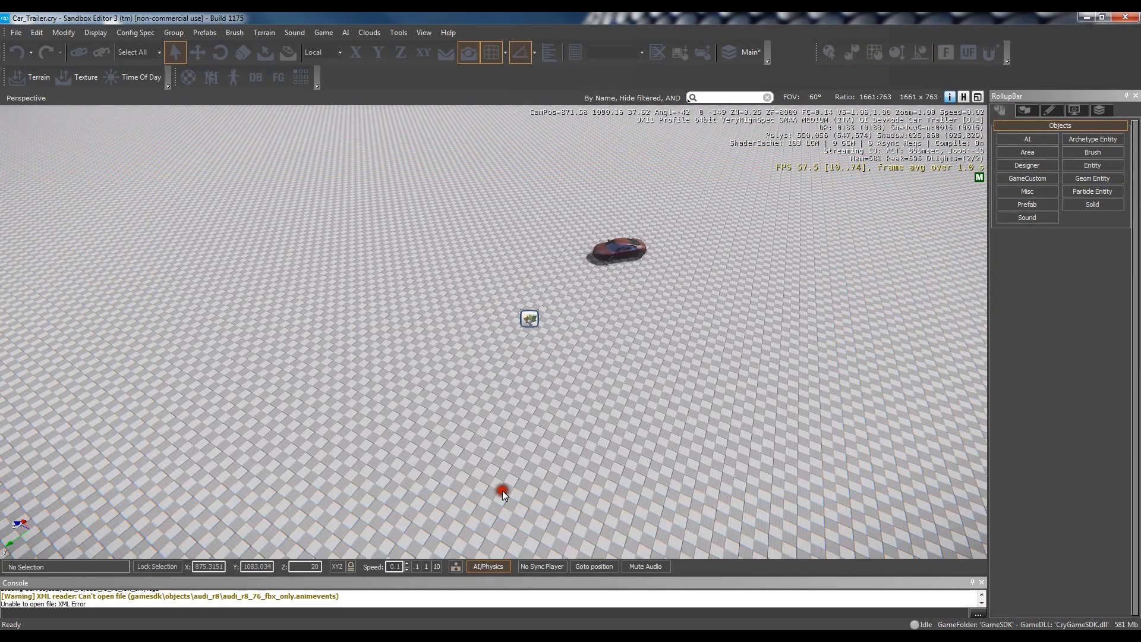
mouse_move(506, 480)
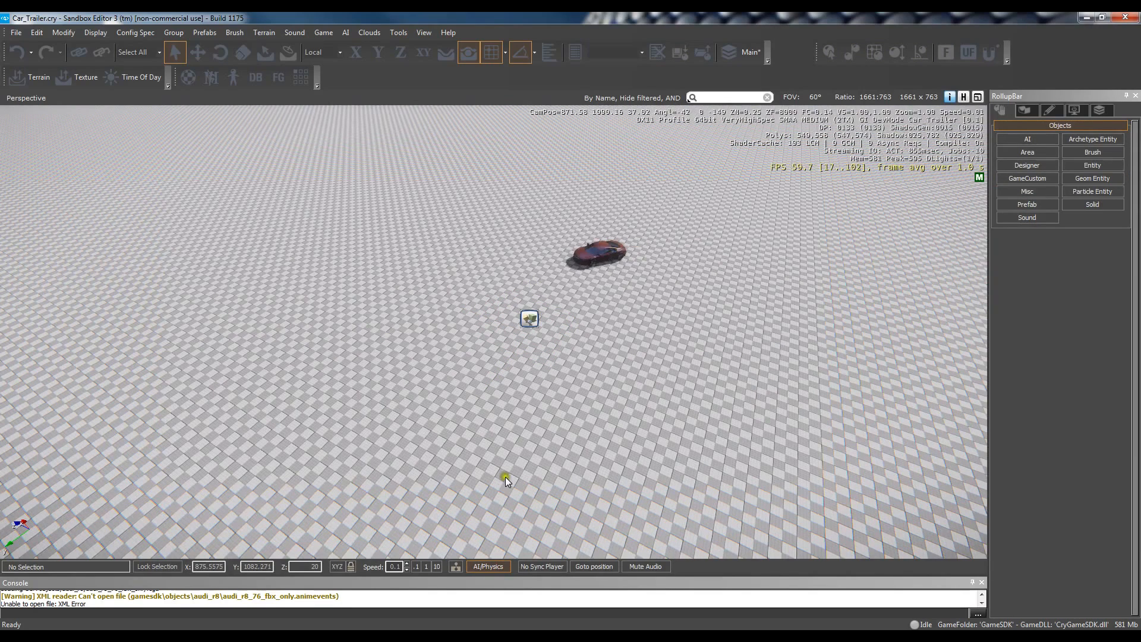